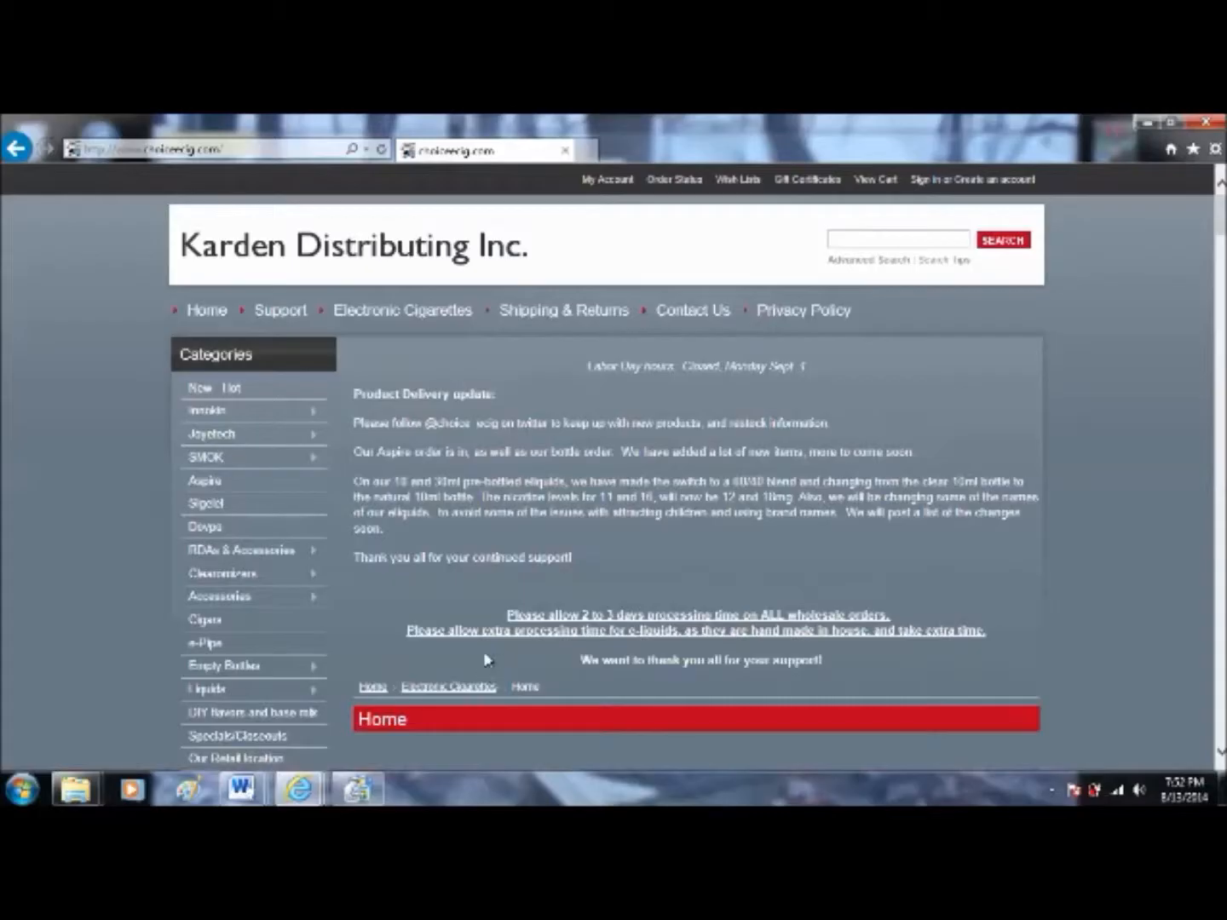
pyautogui.moveTo(127, 490)
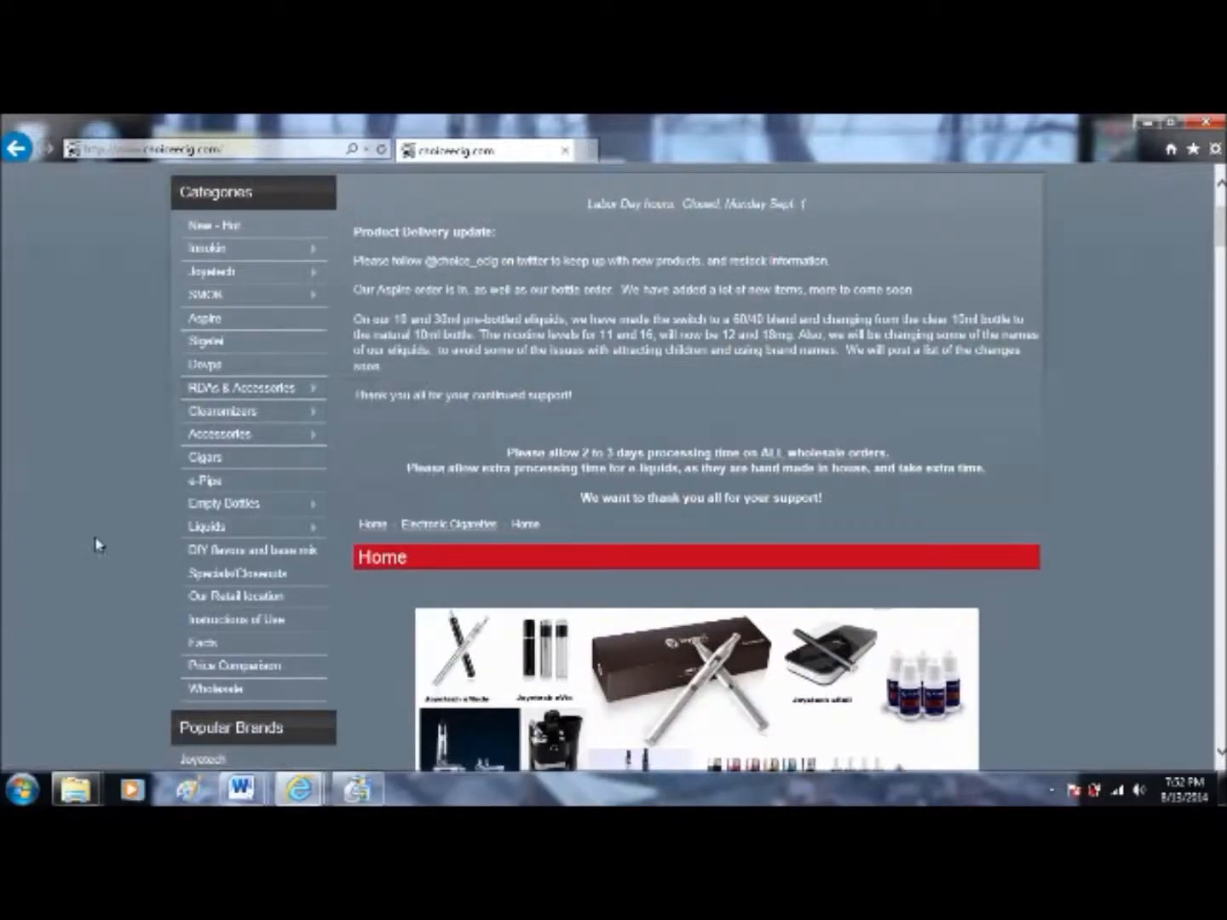
pyautogui.moveTo(208, 526)
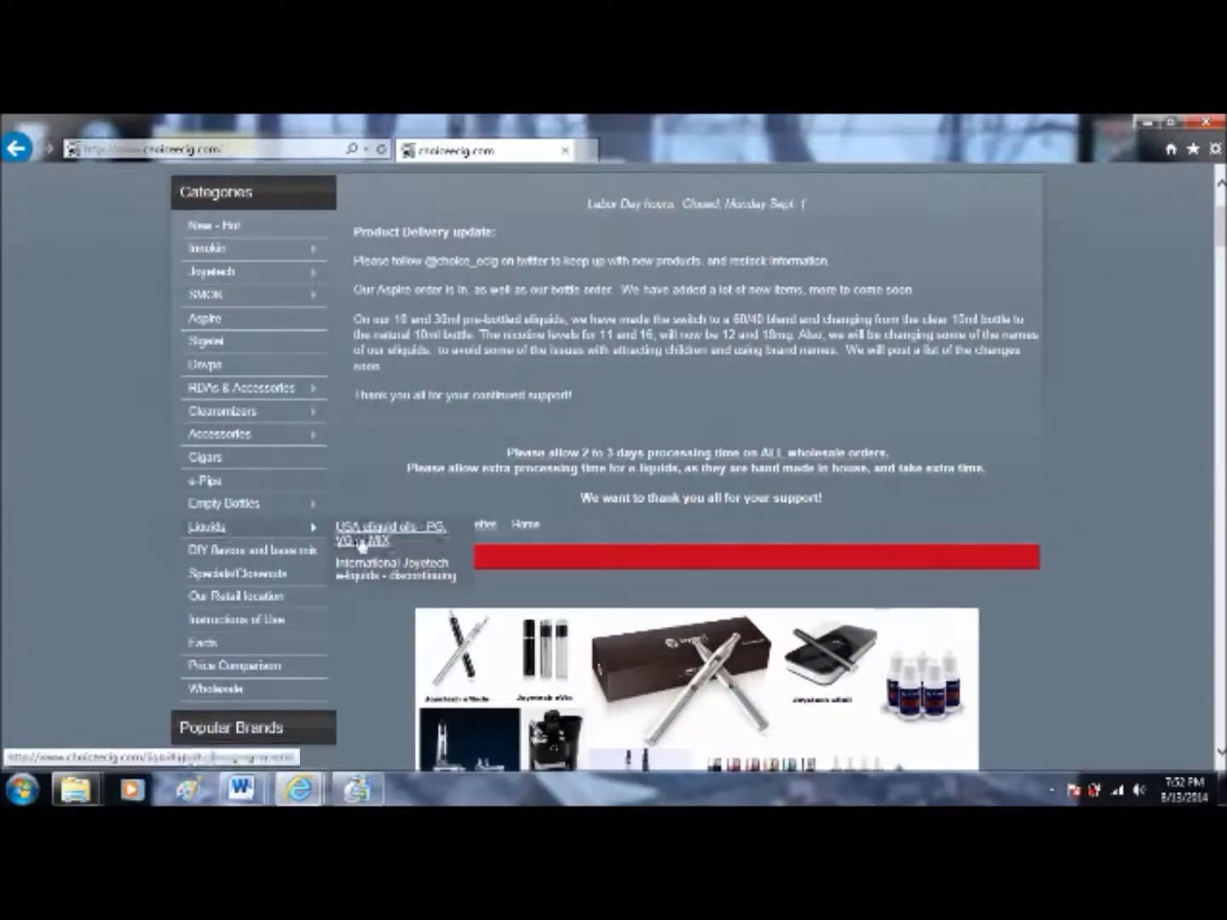
pyautogui.moveTo(388, 533)
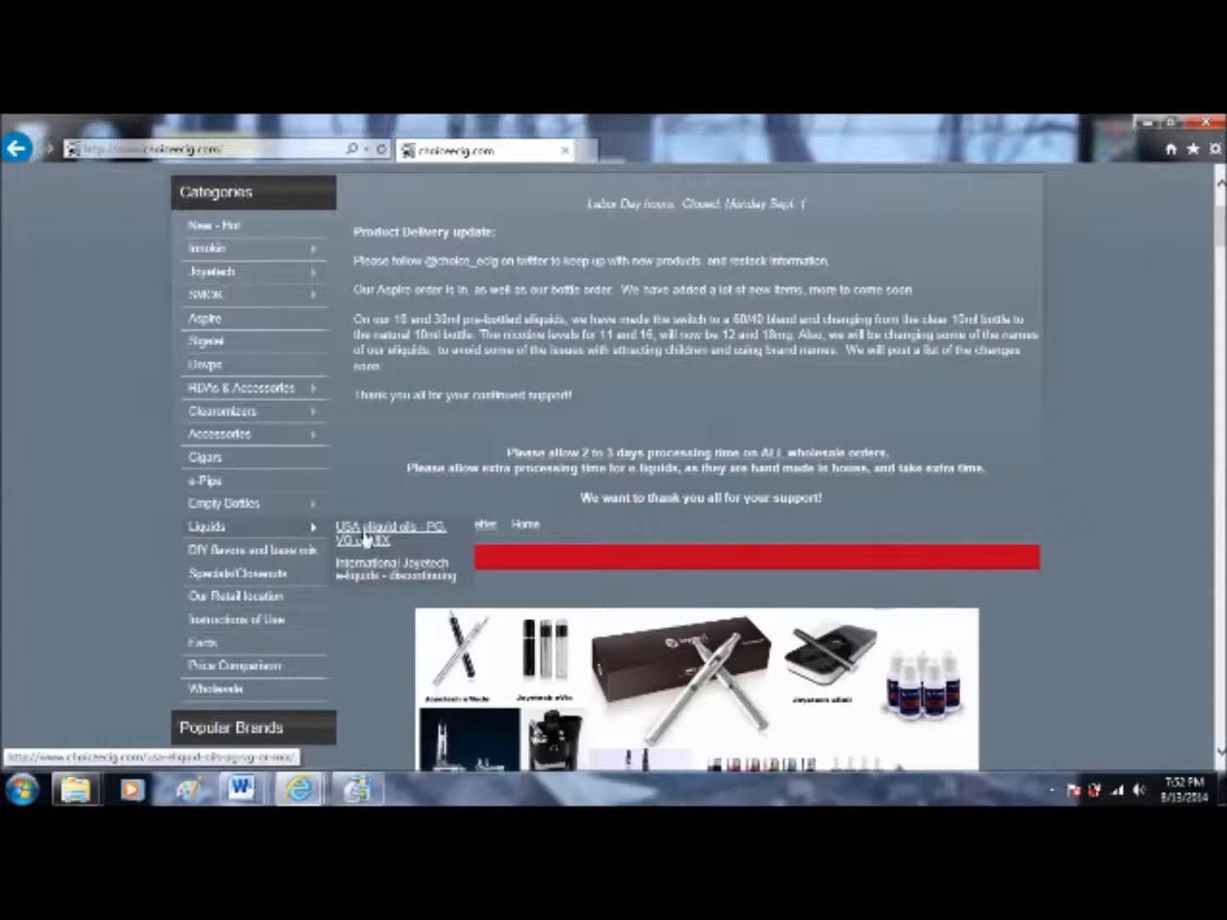
# - Browse the 'USA eliquid oils - PG, VG or MIX' category, scrolling through flavours and bottle sizes from 10 ml to gallon mixes
pyautogui.click(389, 533)
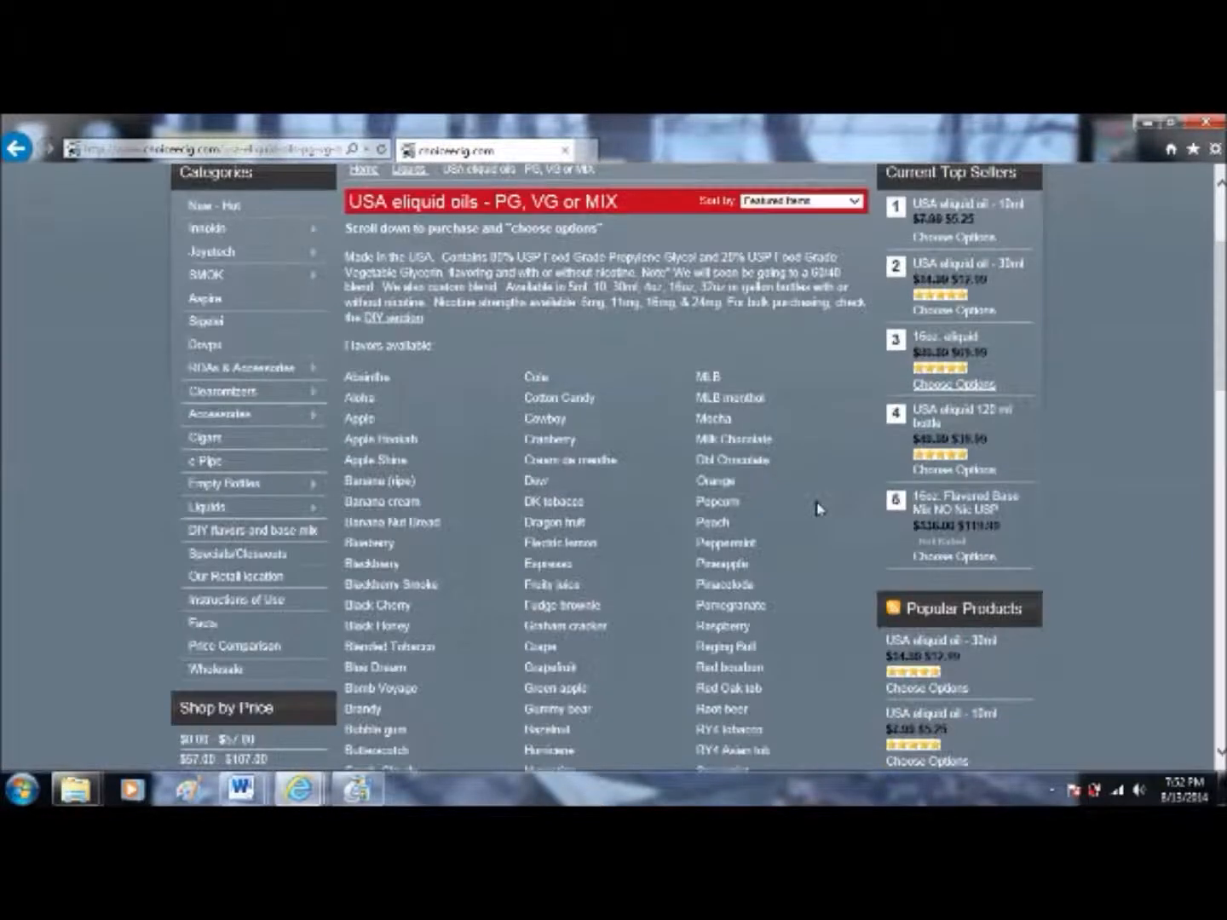
pyautogui.scroll(-3)
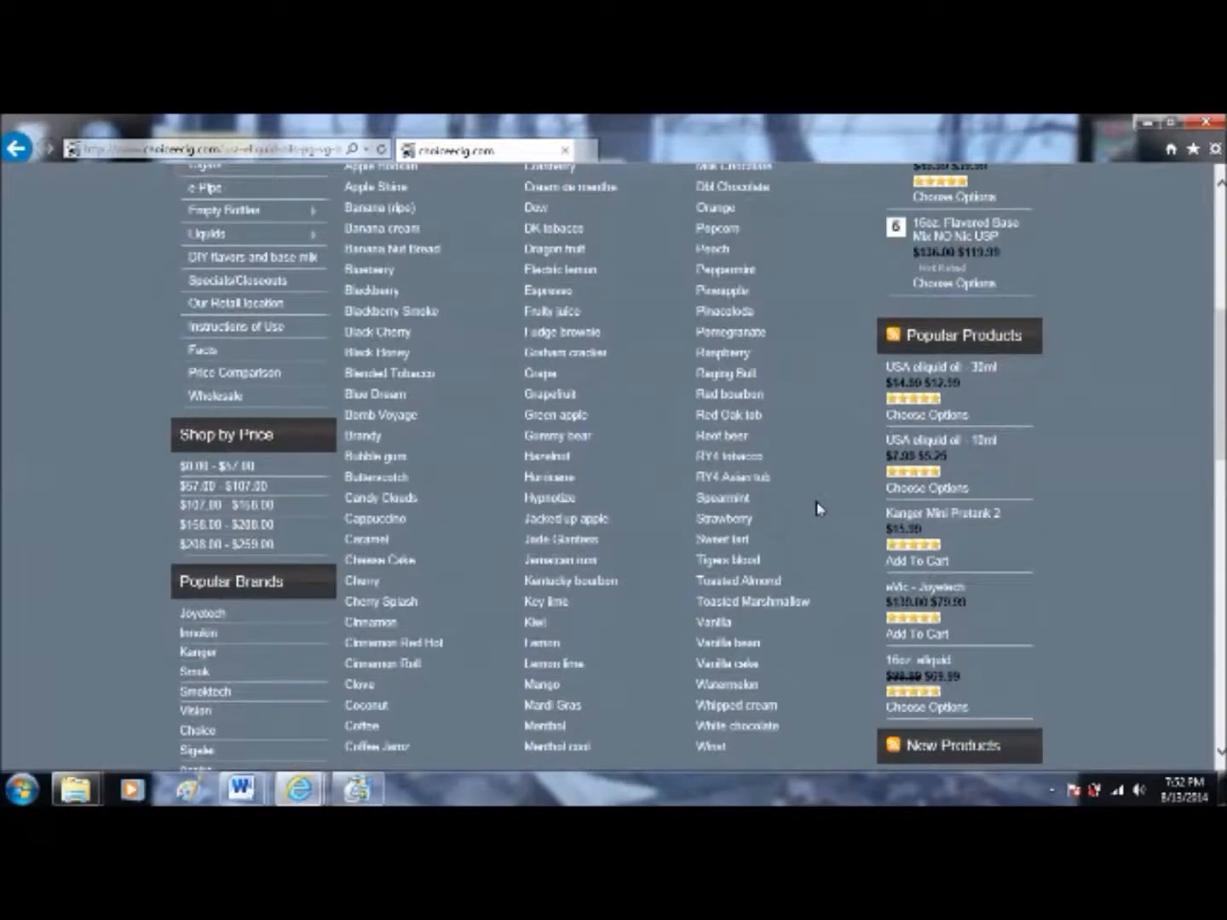
pyautogui.scroll(-3)
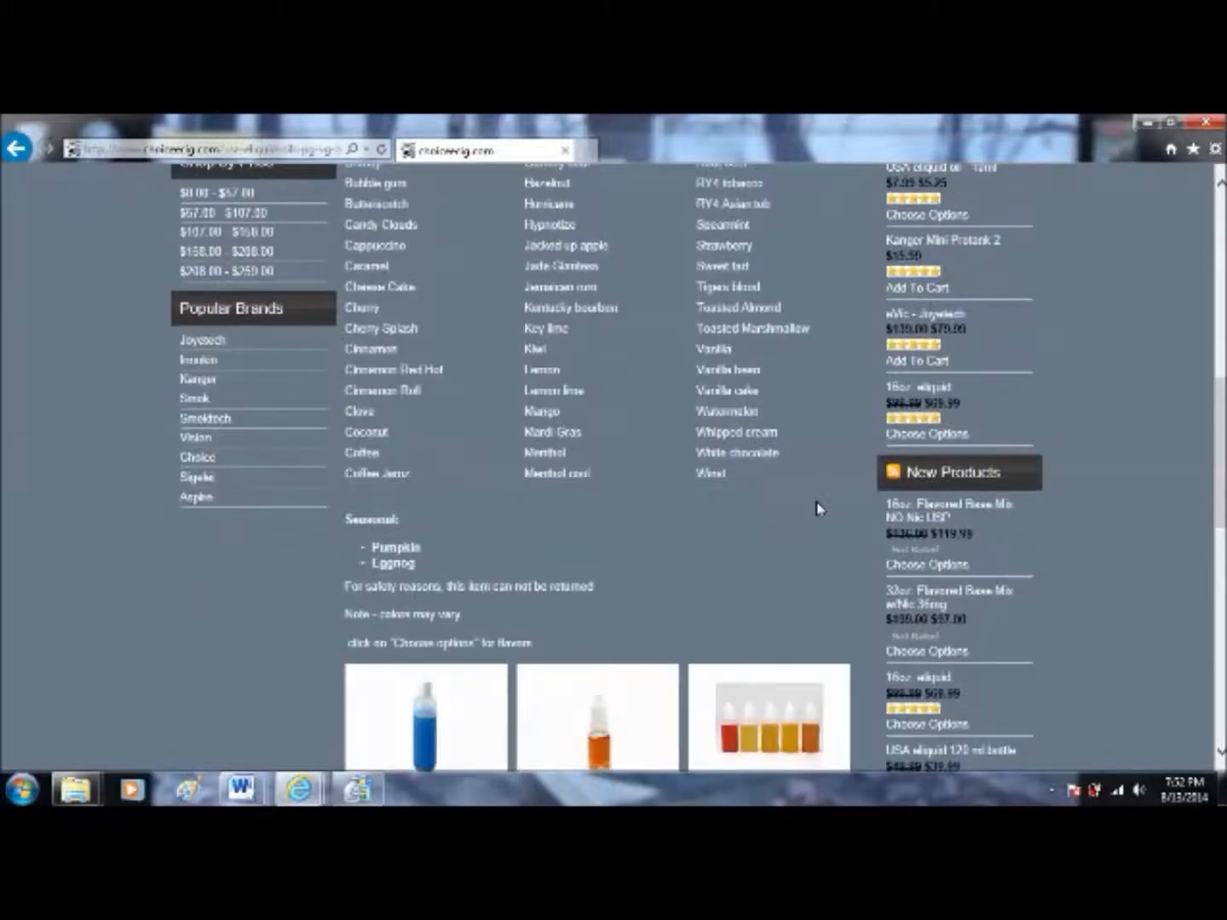
pyautogui.scroll(-3)
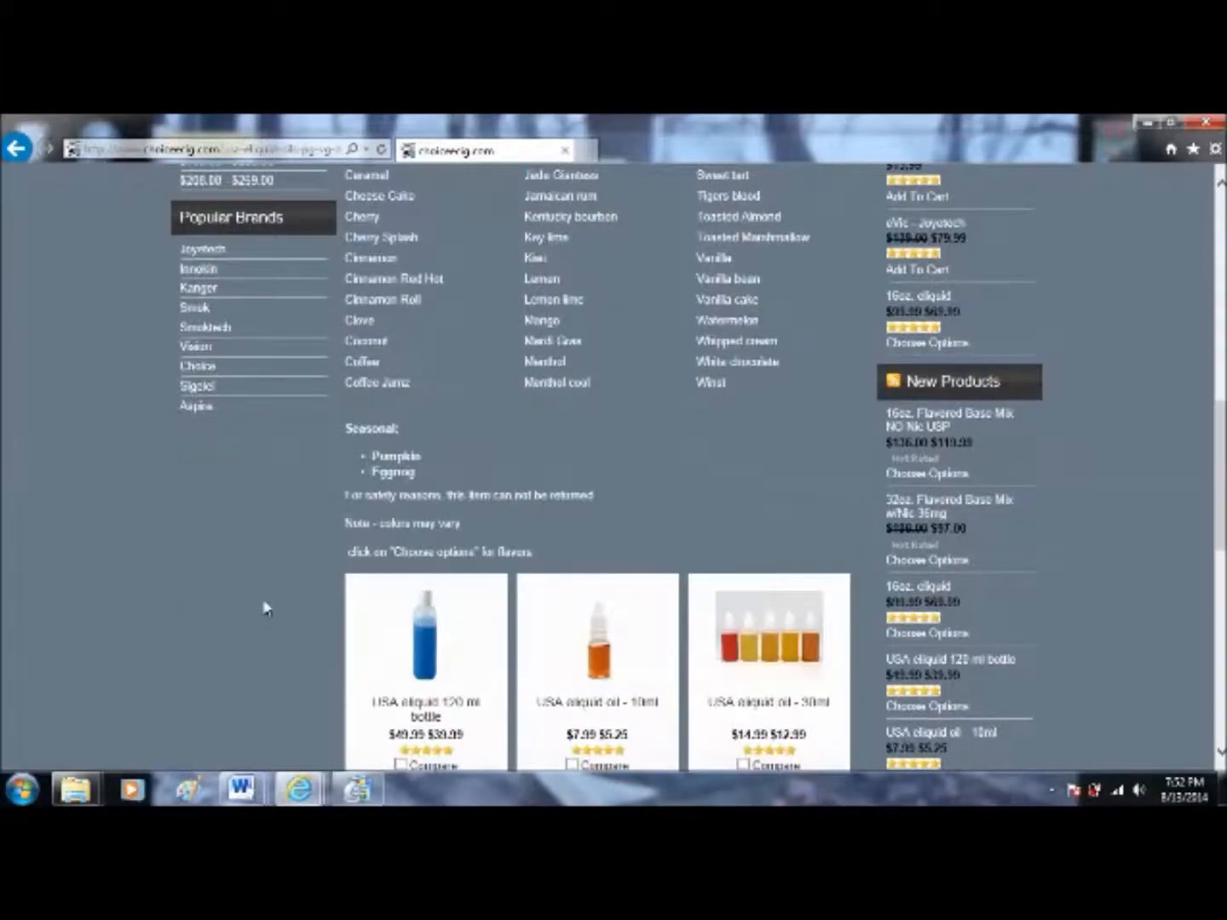
pyautogui.scroll(-3)
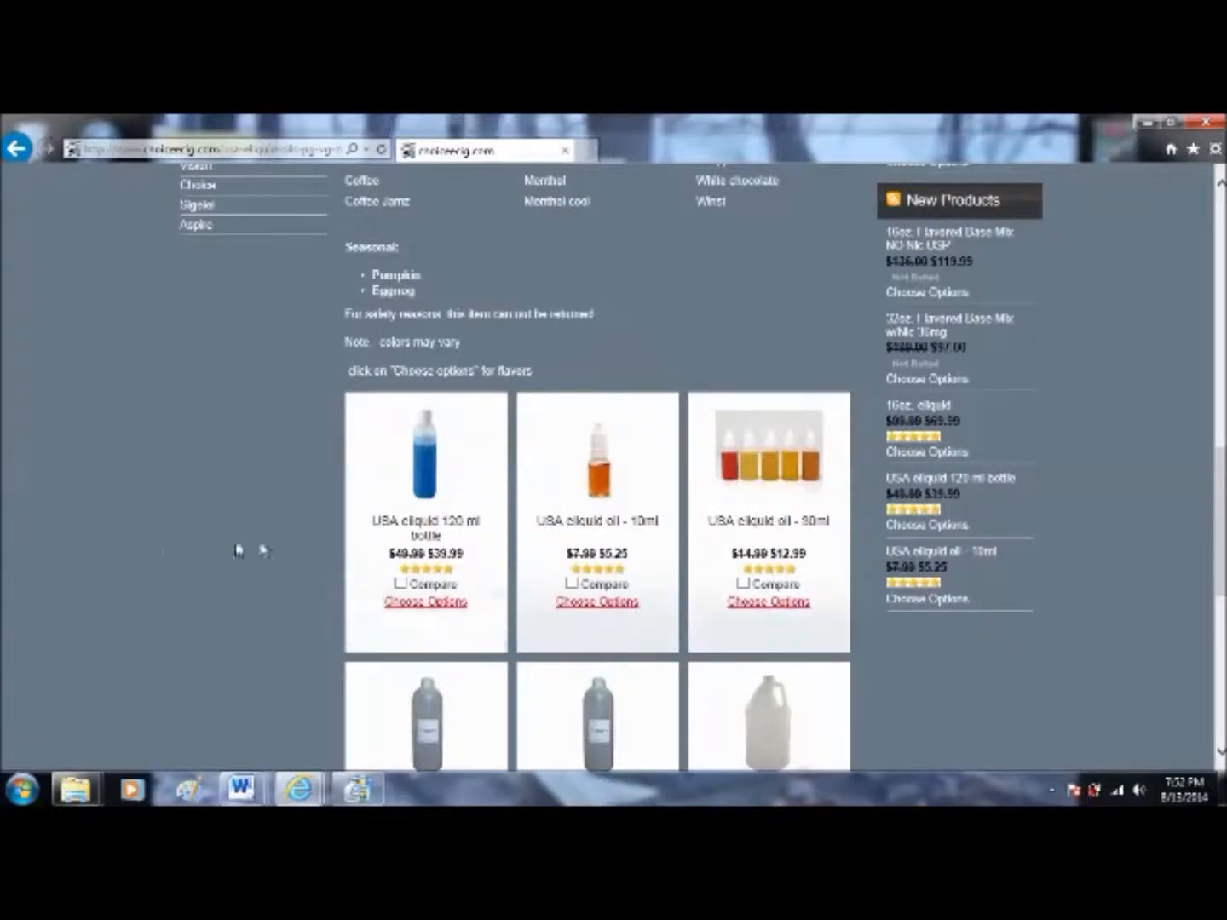
pyautogui.scroll(-3)
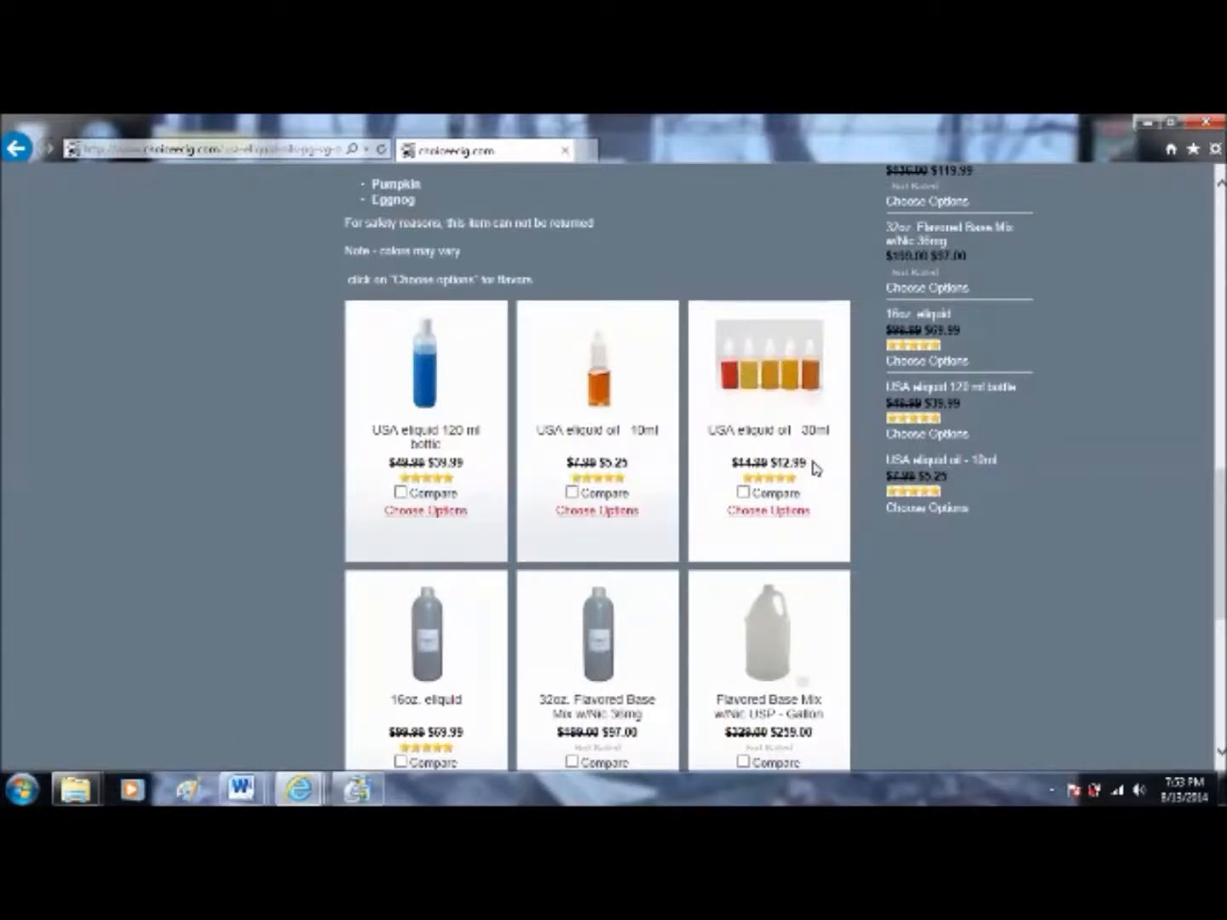
pyautogui.scroll(-3)
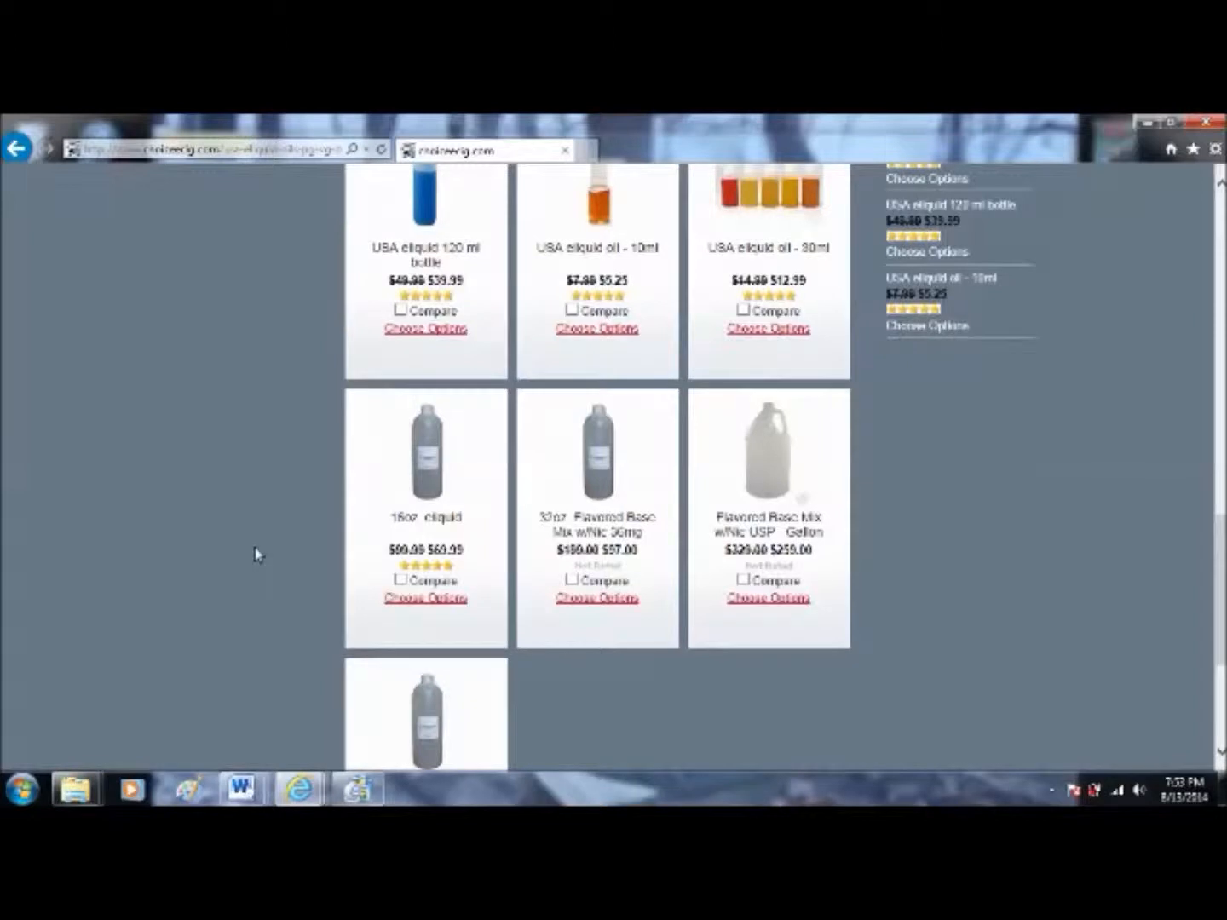
pyautogui.moveTo(493, 544)
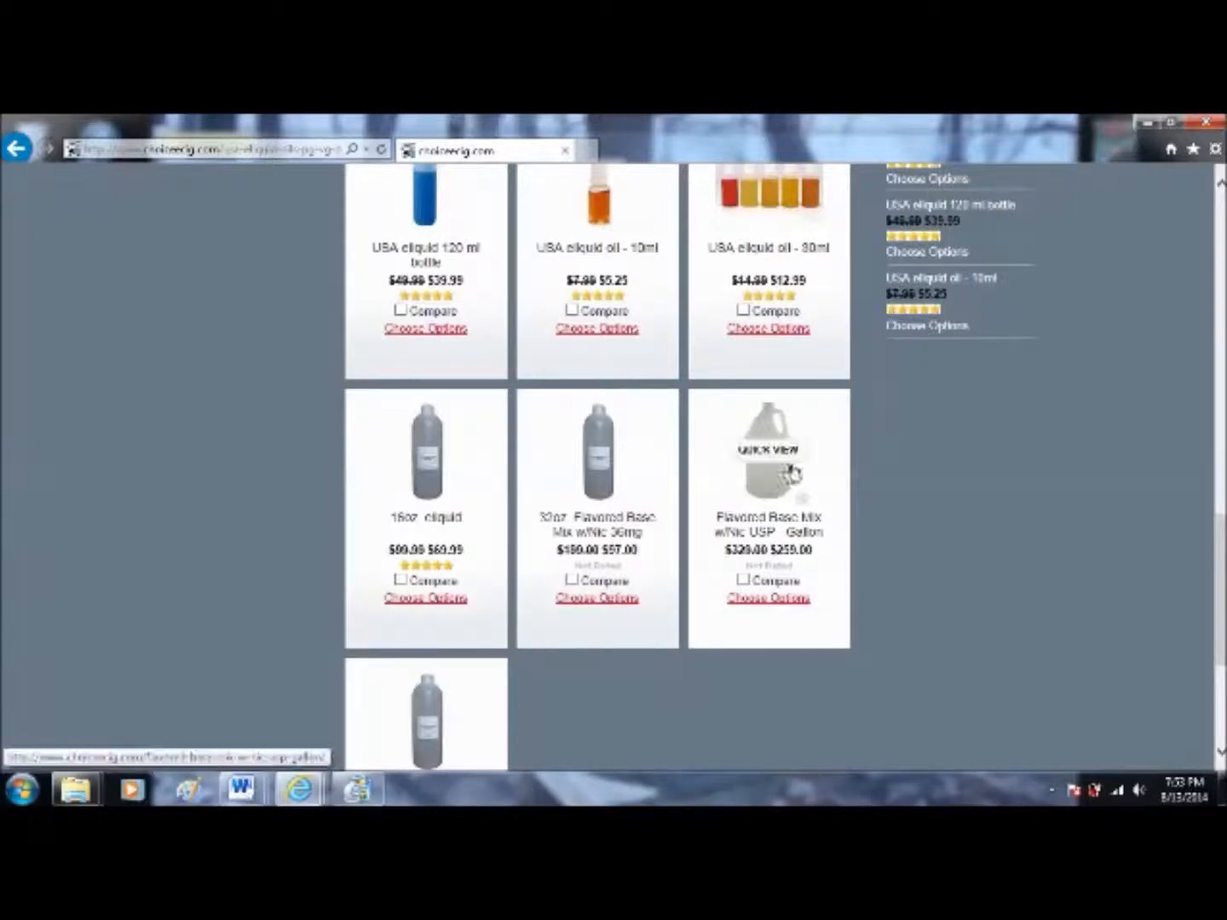
pyautogui.scroll(-3)
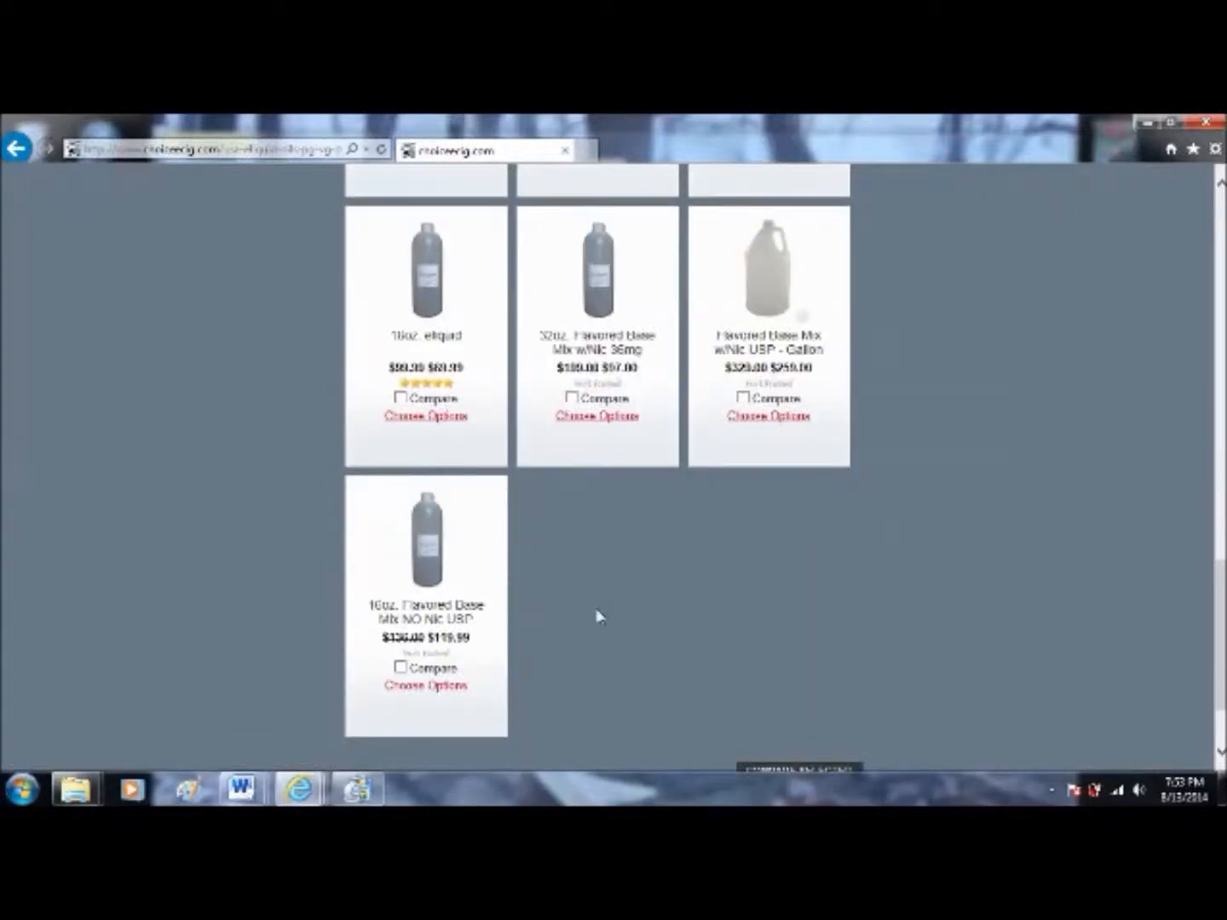
pyautogui.scroll(3)
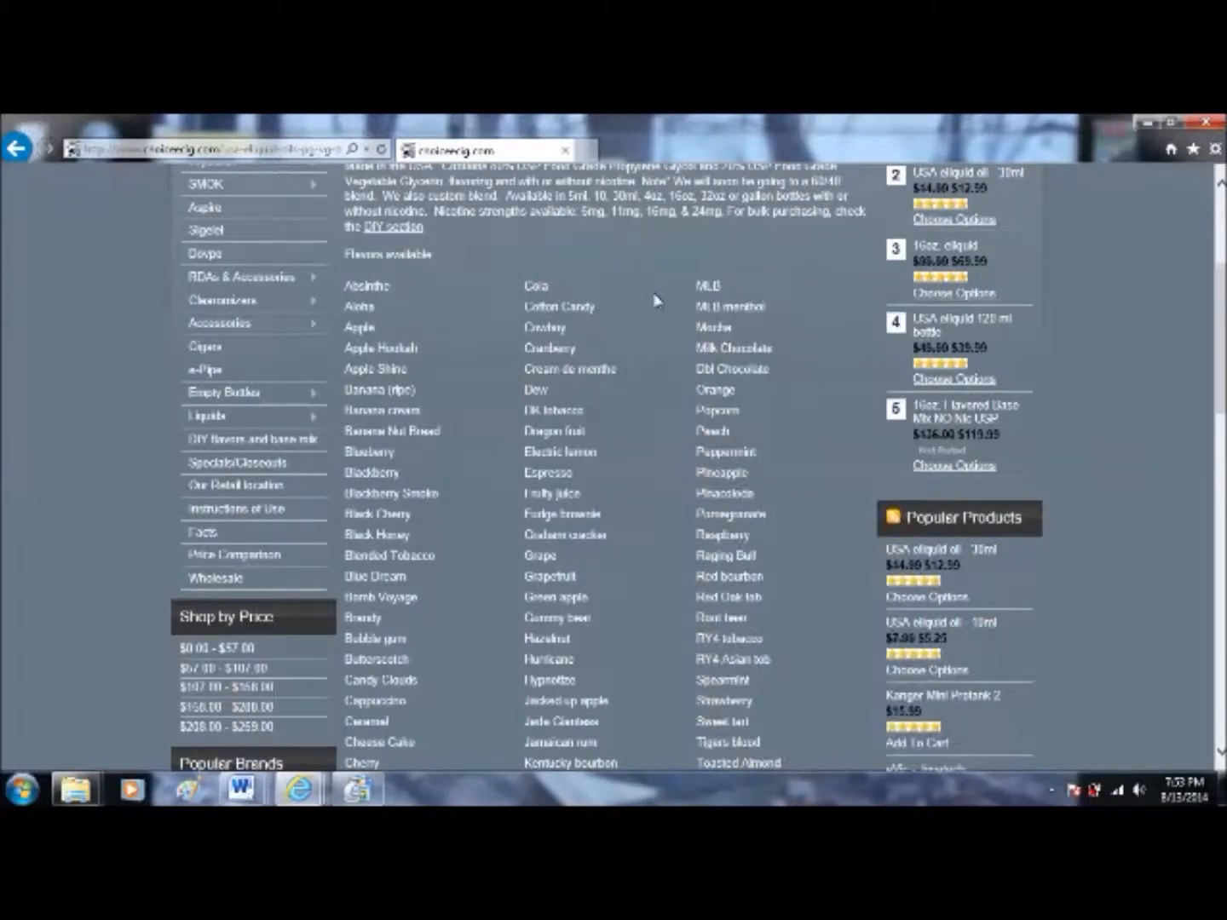
pyautogui.scroll(3)
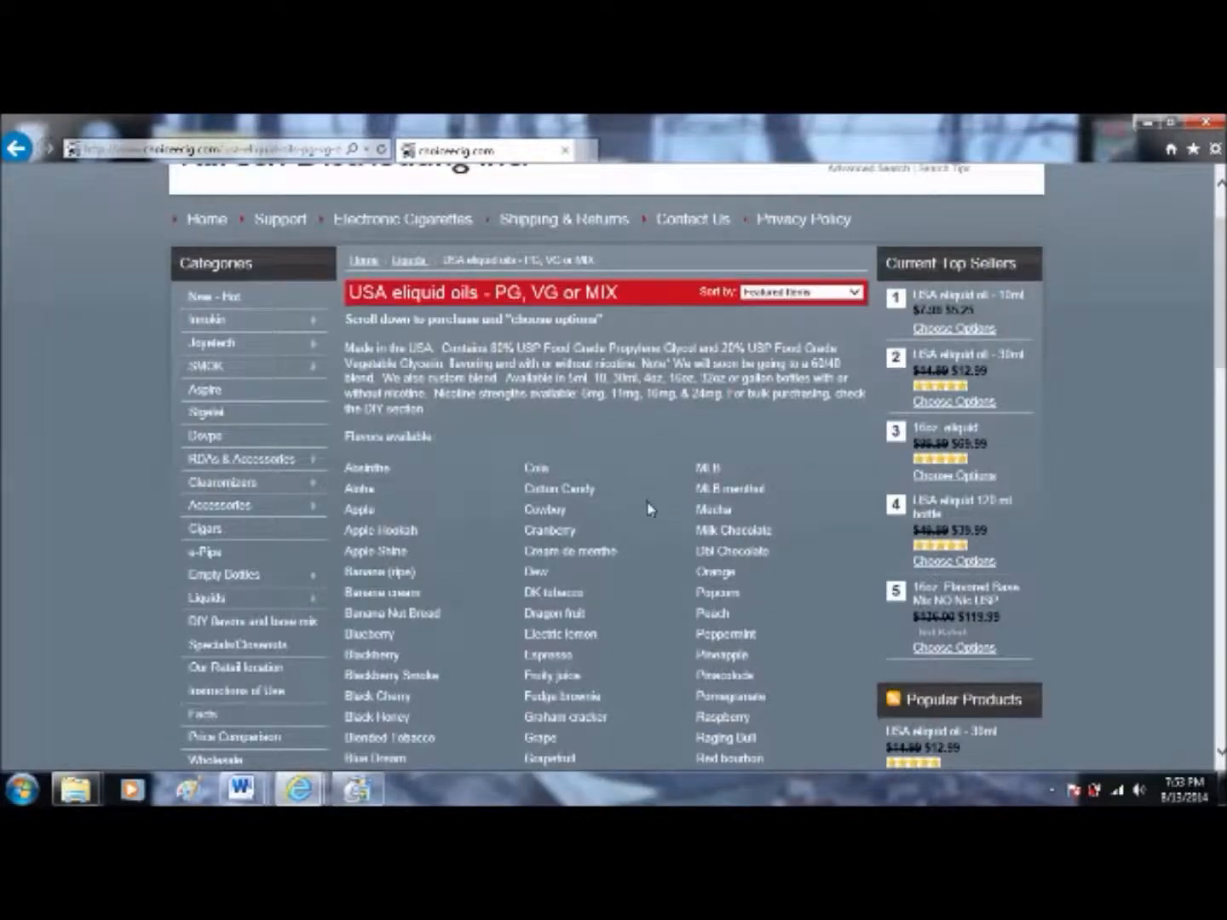
pyautogui.scroll(-3)
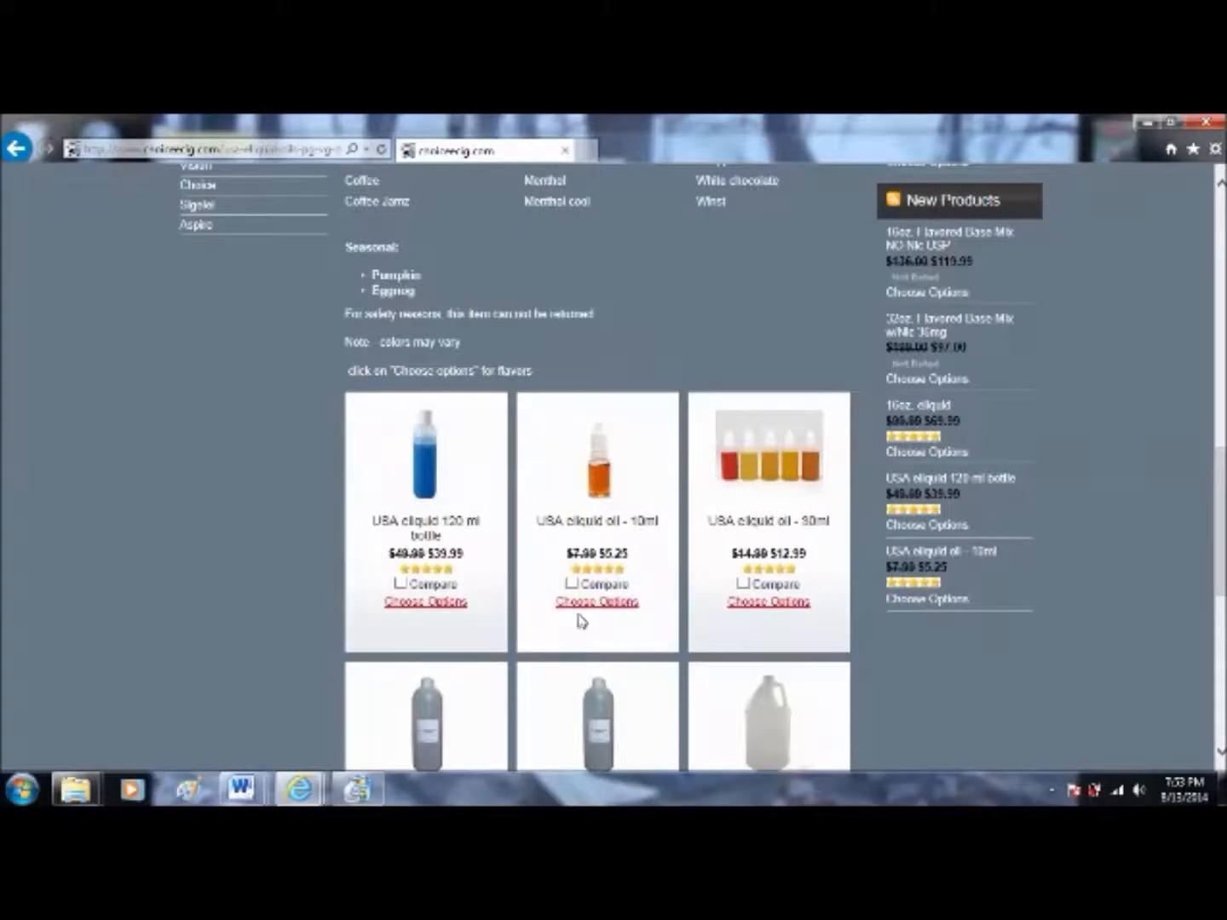
pyautogui.moveTo(586, 616)
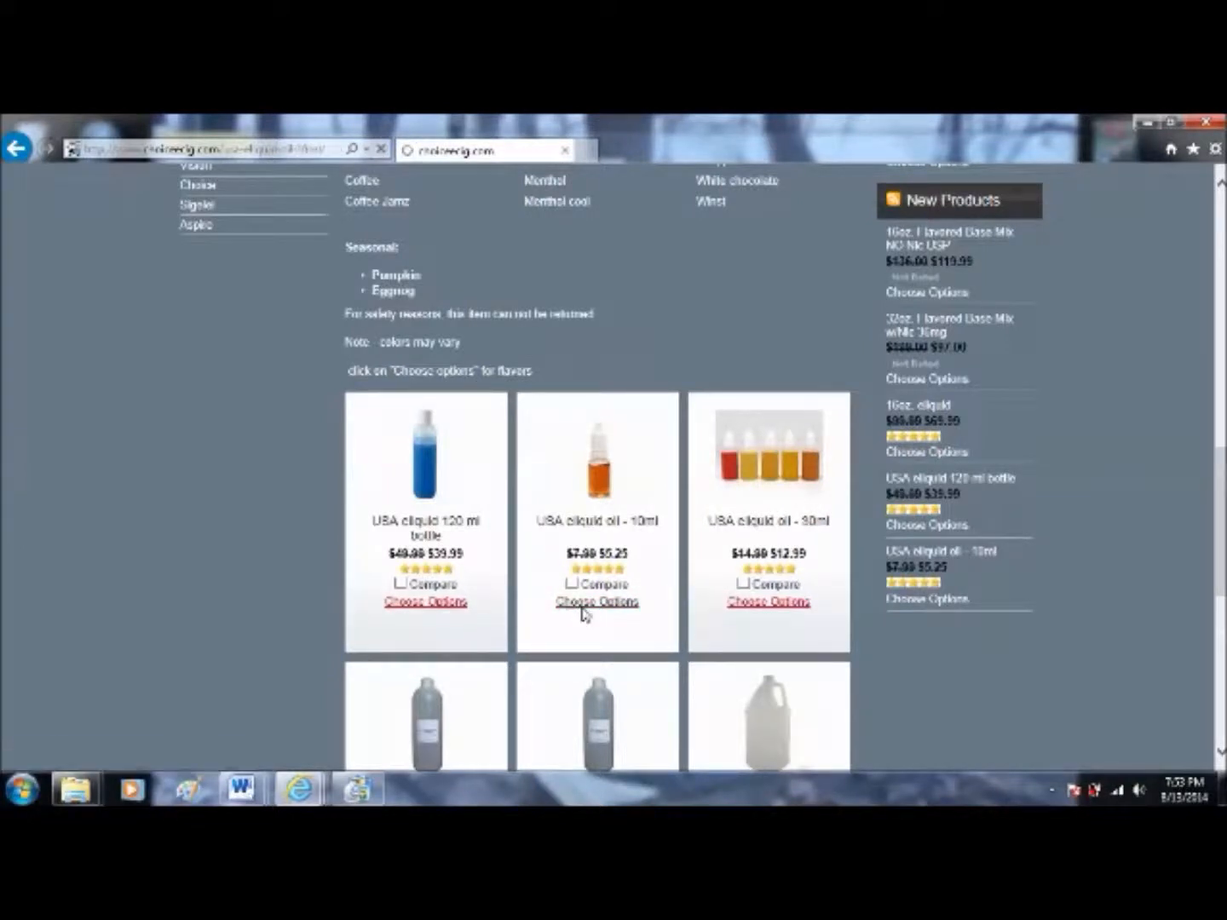
# - On the USA eliquid oil - 10ml page, choose Juicy Fruit in USA Flavors and select a Strength option
pyautogui.click(597, 601)
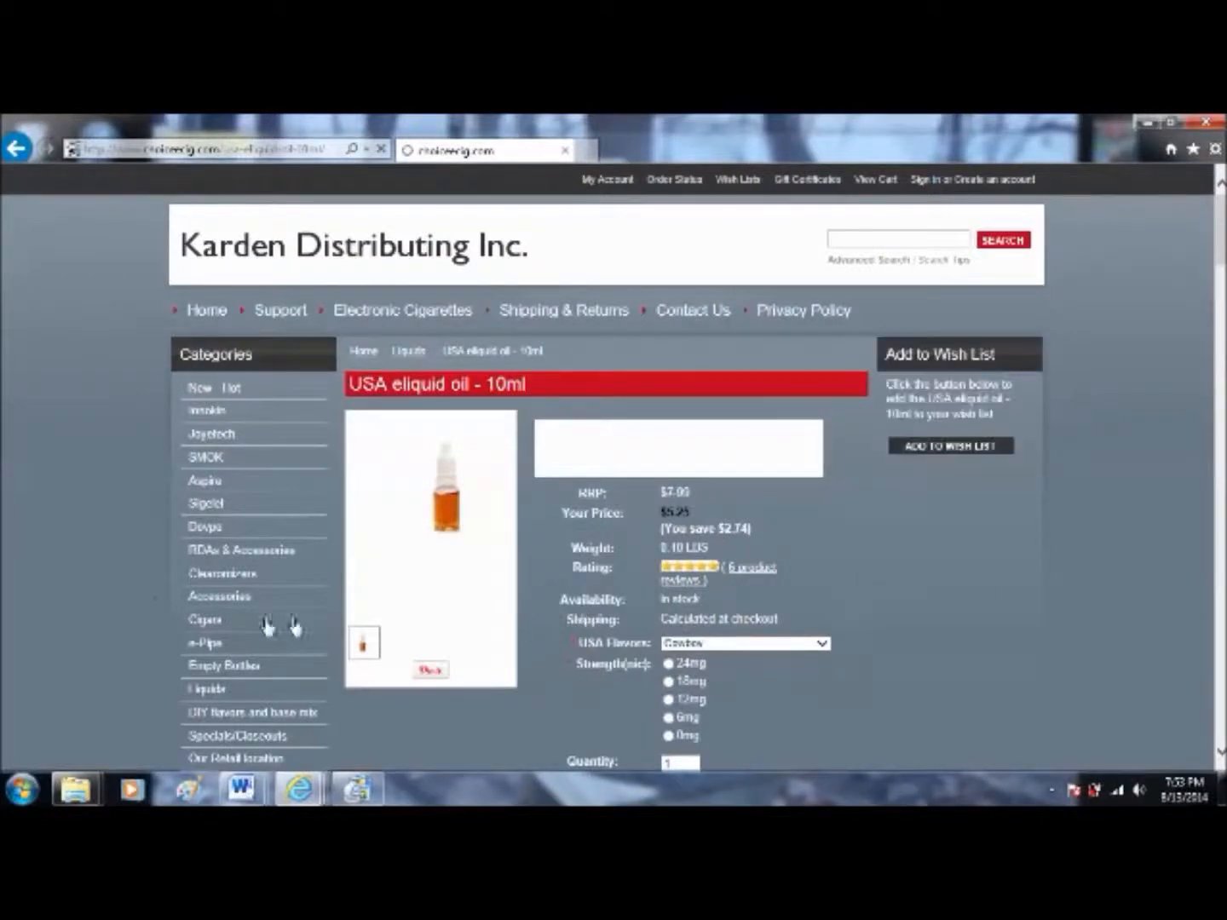
pyautogui.scroll(-3)
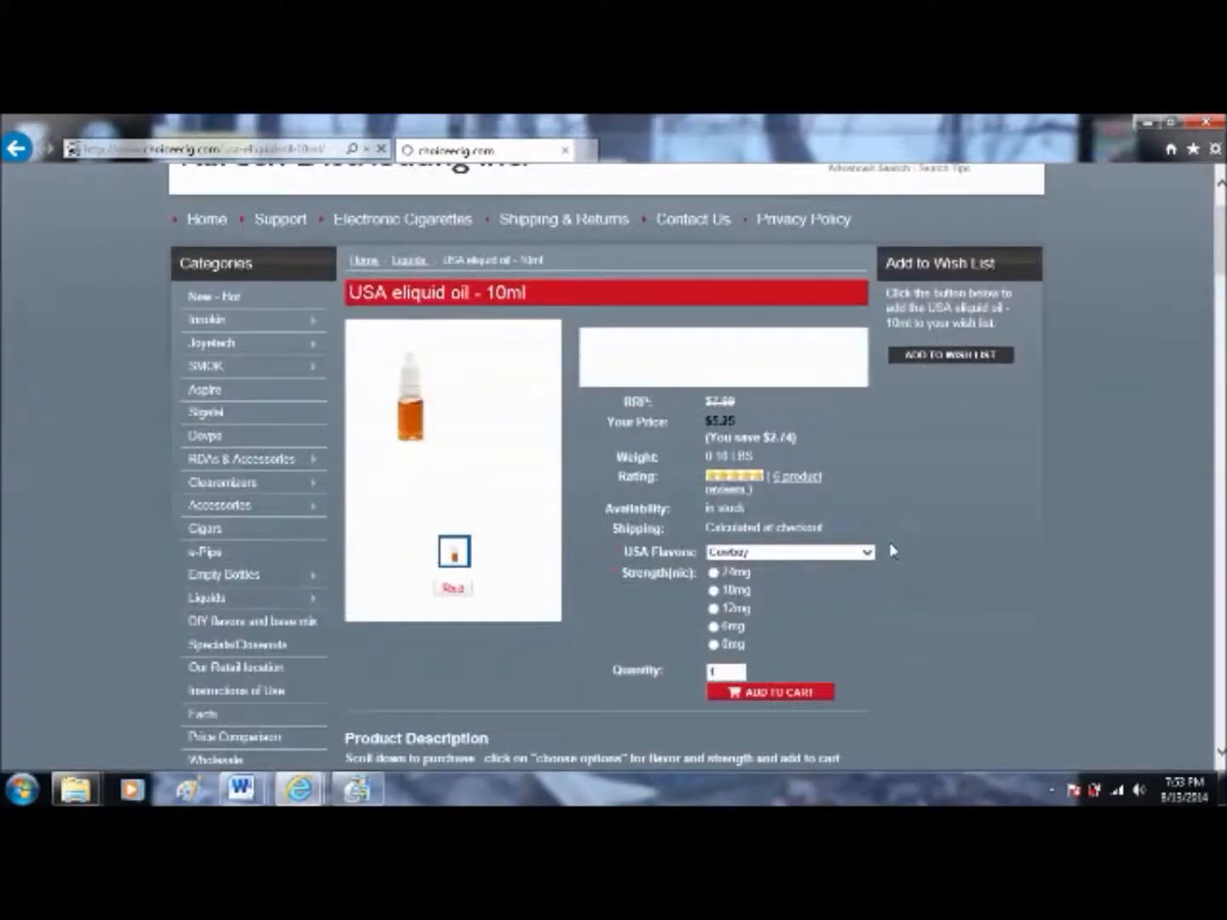
pyautogui.click(789, 551)
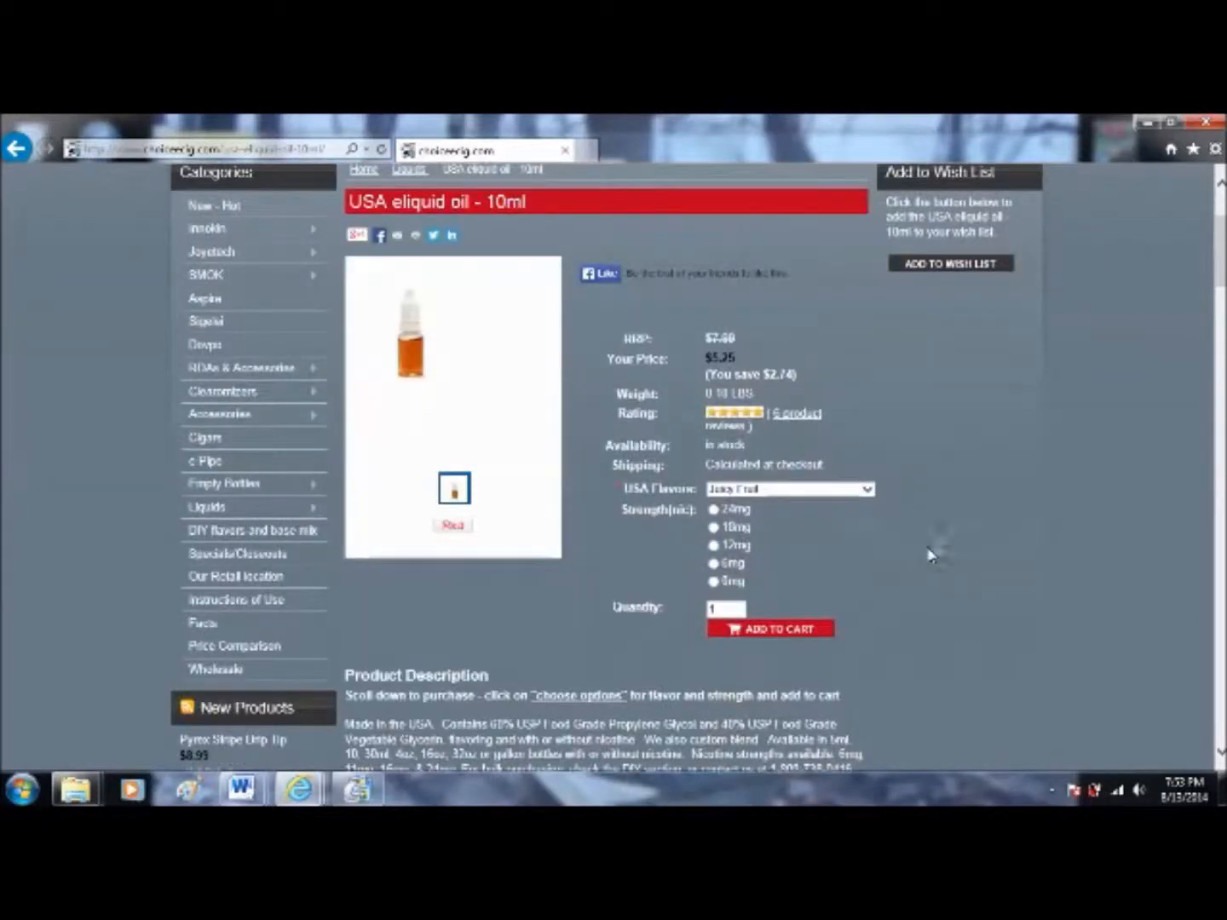
pyautogui.click(712, 527)
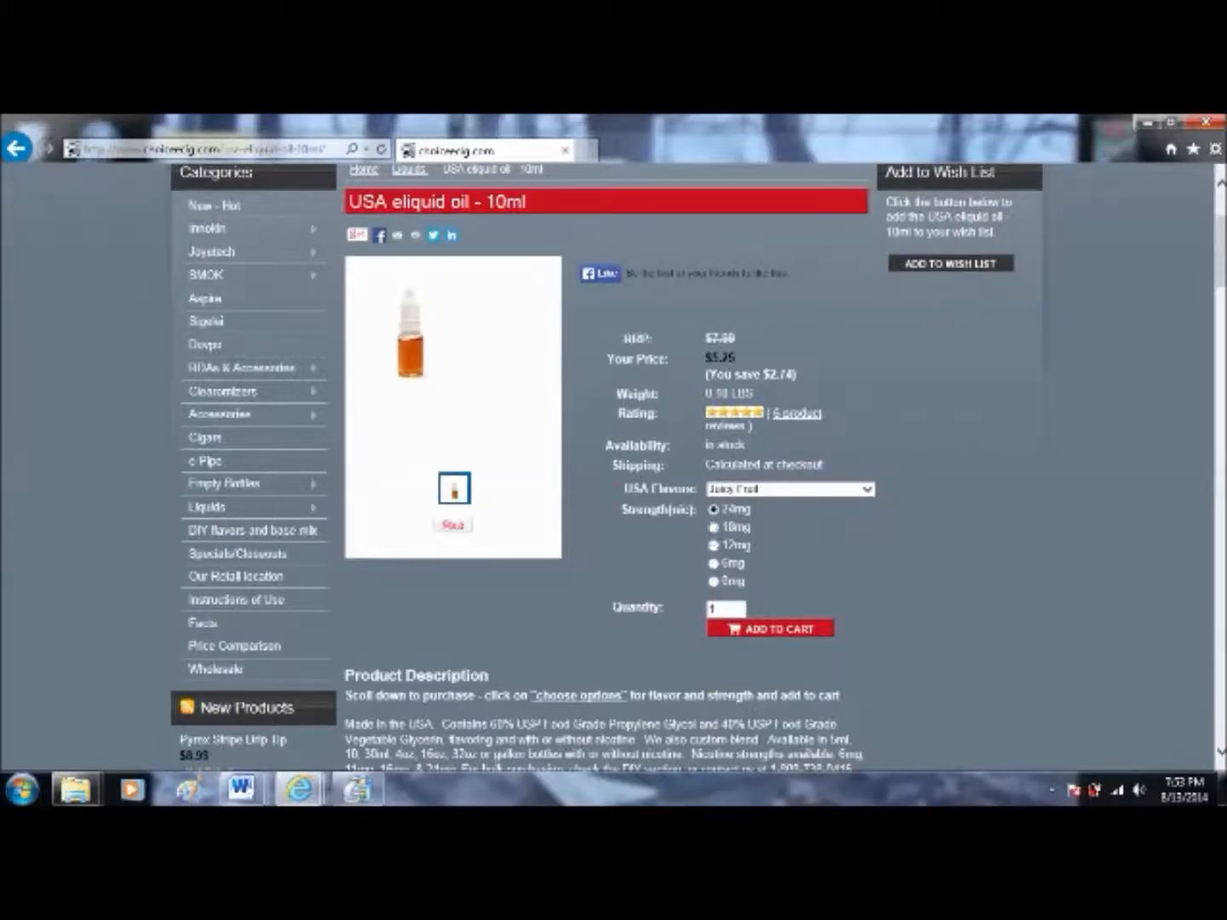
pyautogui.scroll(-3)
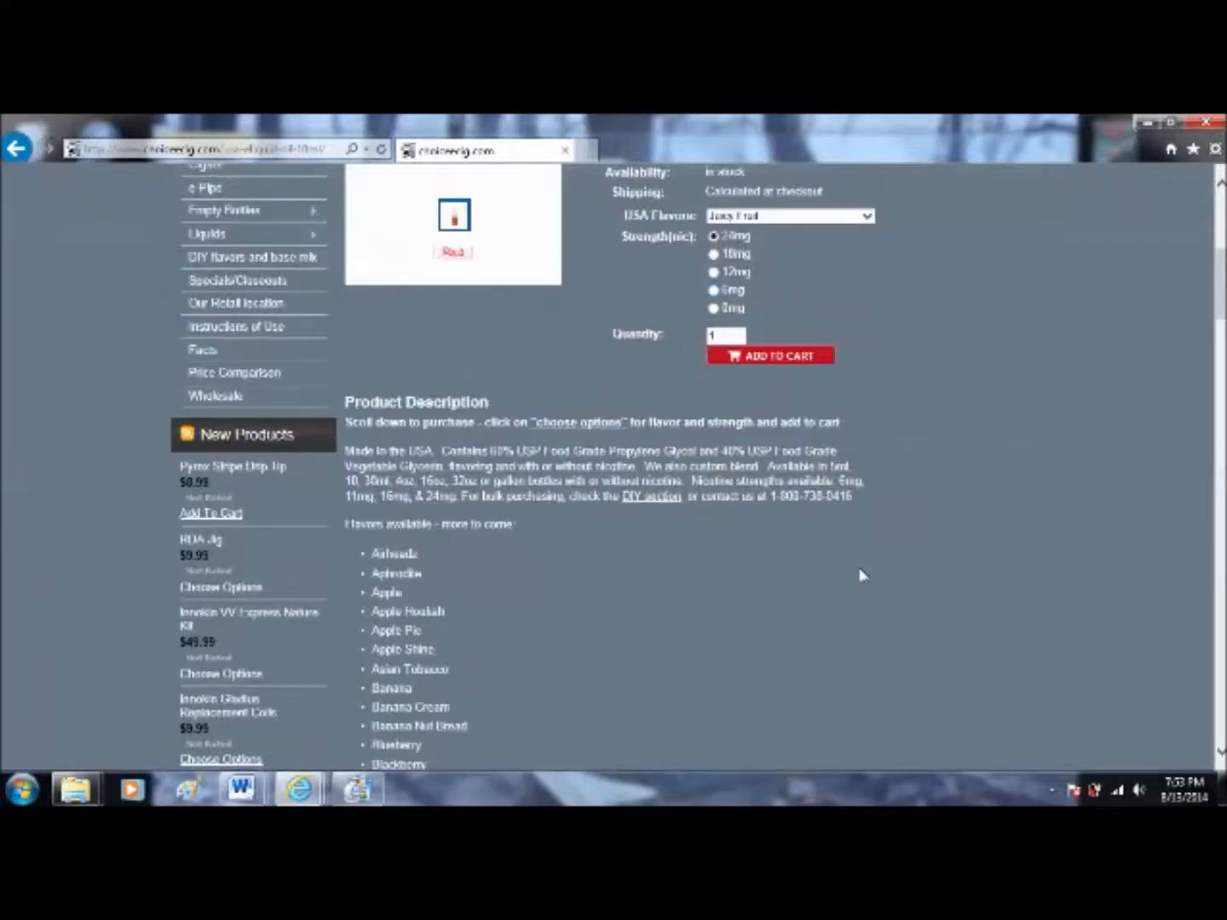
pyautogui.scroll(-3)
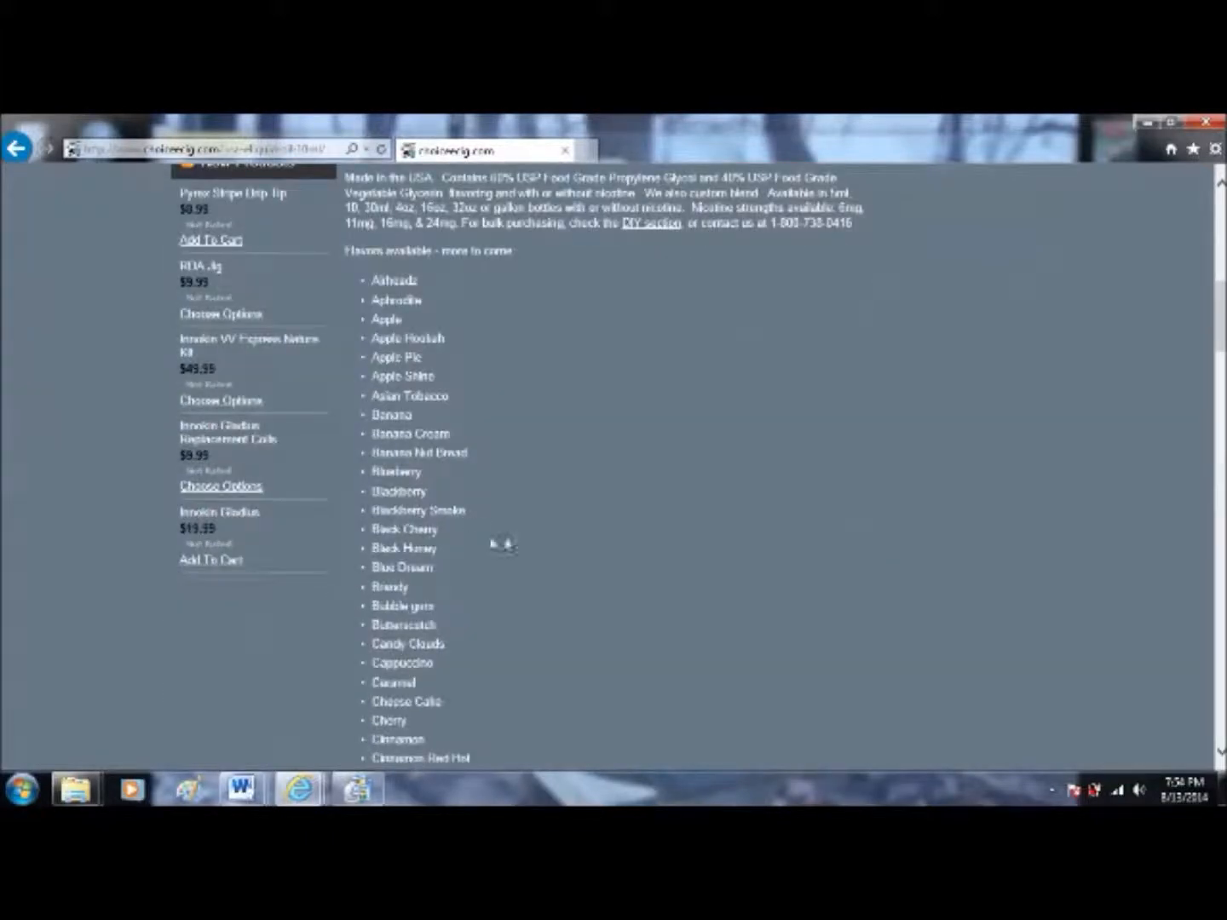
pyautogui.scroll(-3)
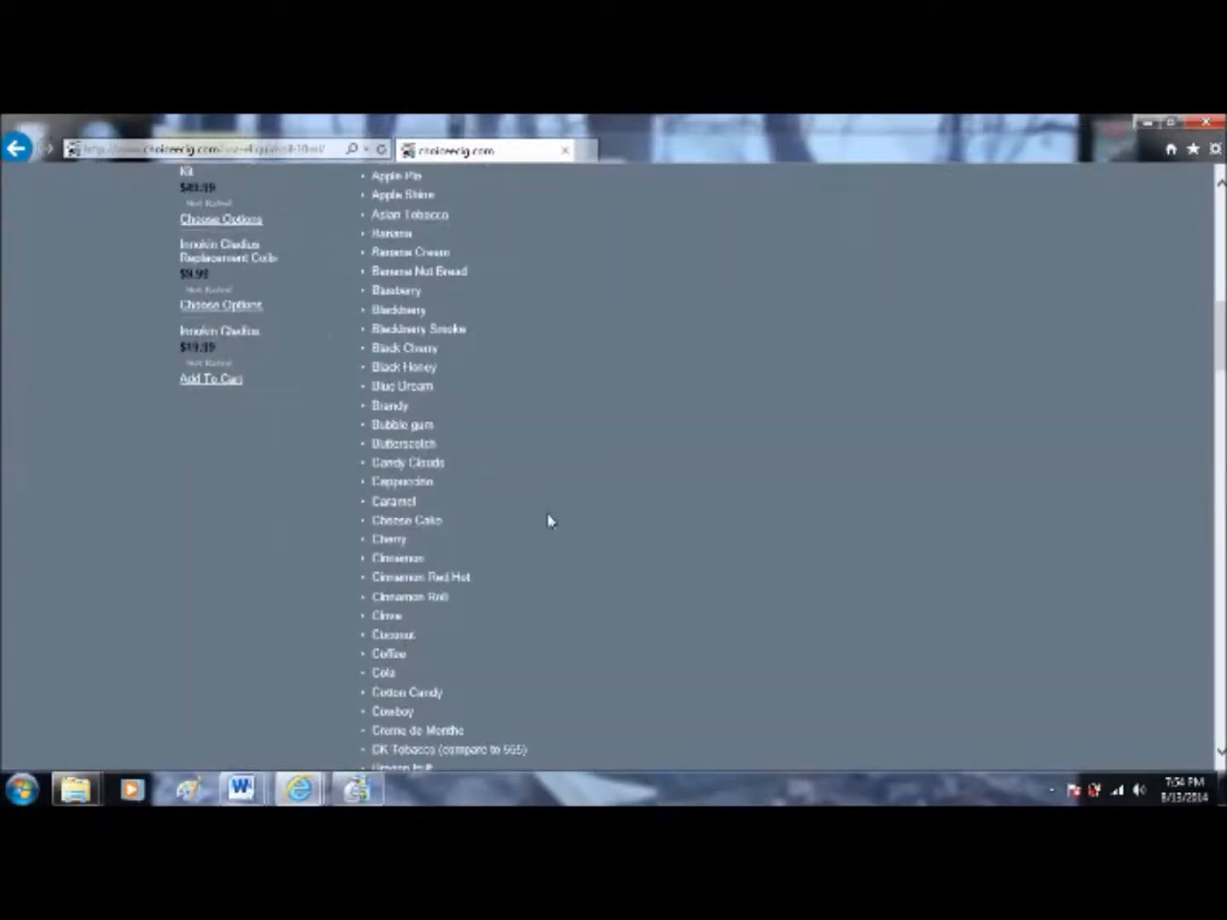
pyautogui.scroll(-3)
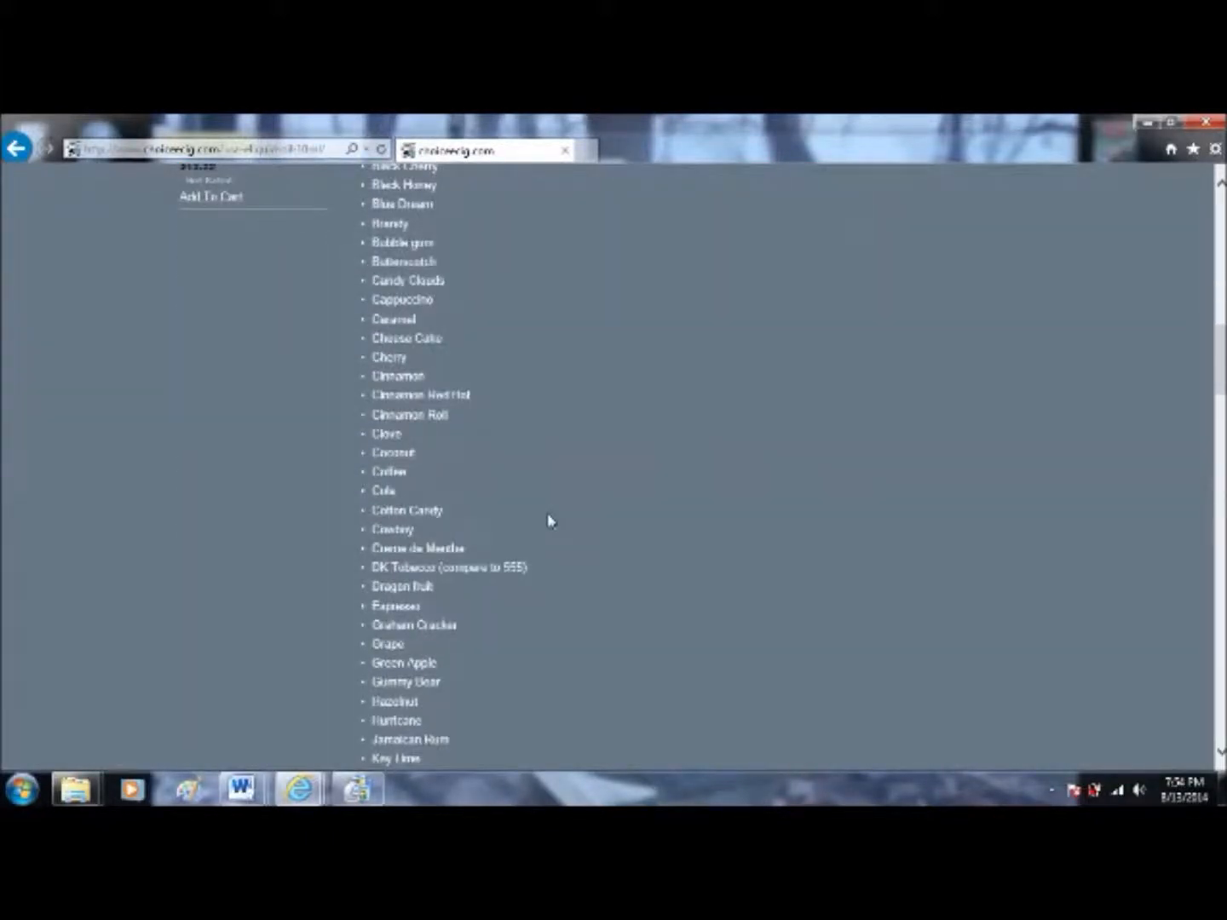
pyautogui.scroll(-3)
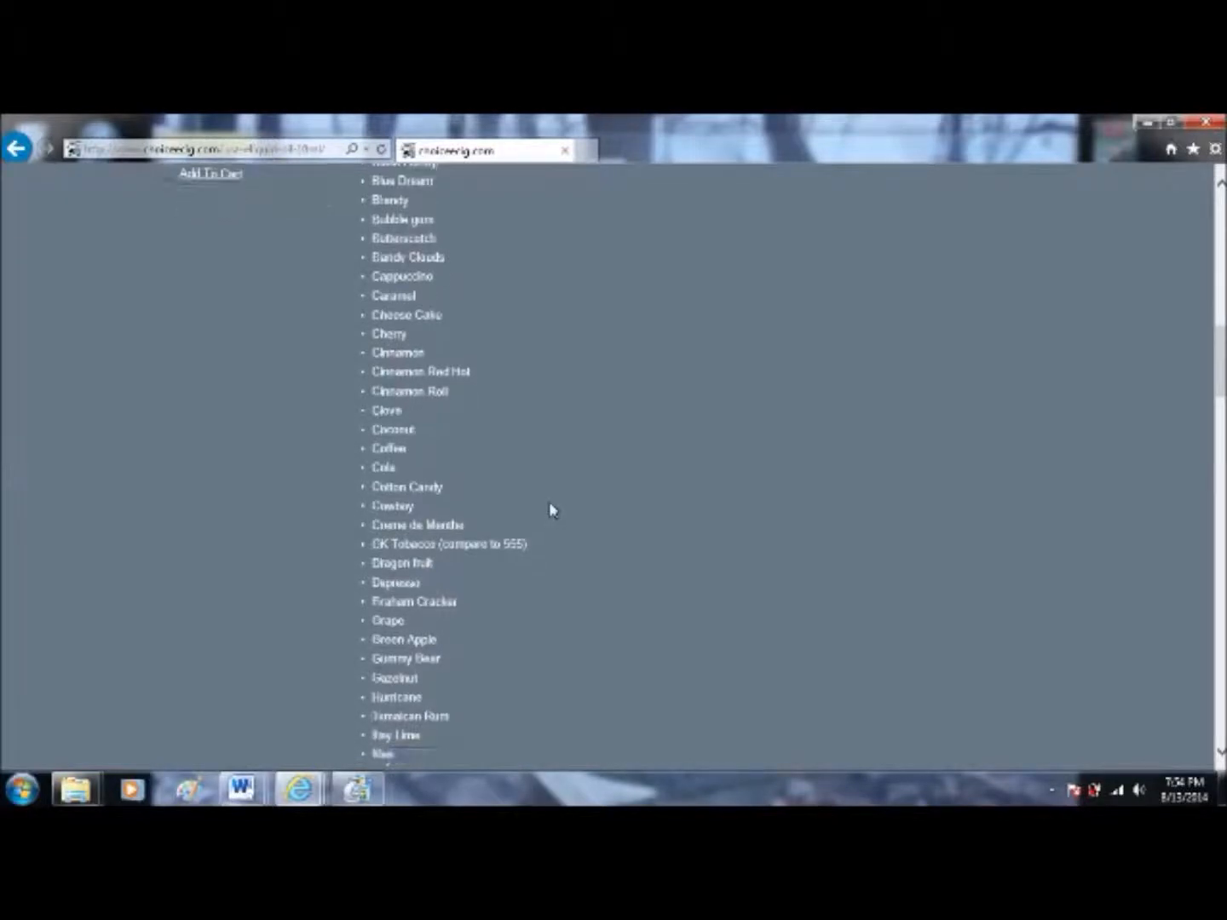
pyautogui.scroll(-3)
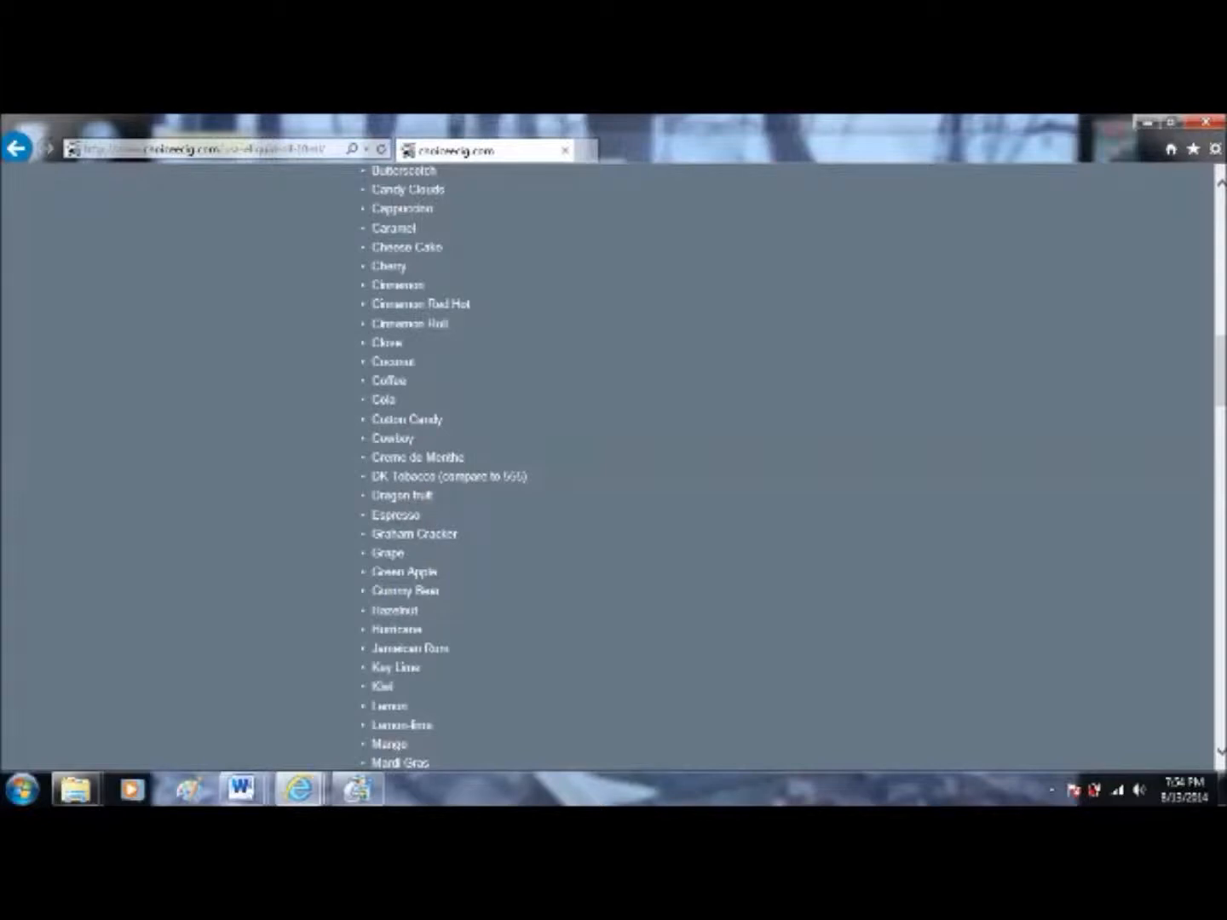
pyautogui.scroll(-3)
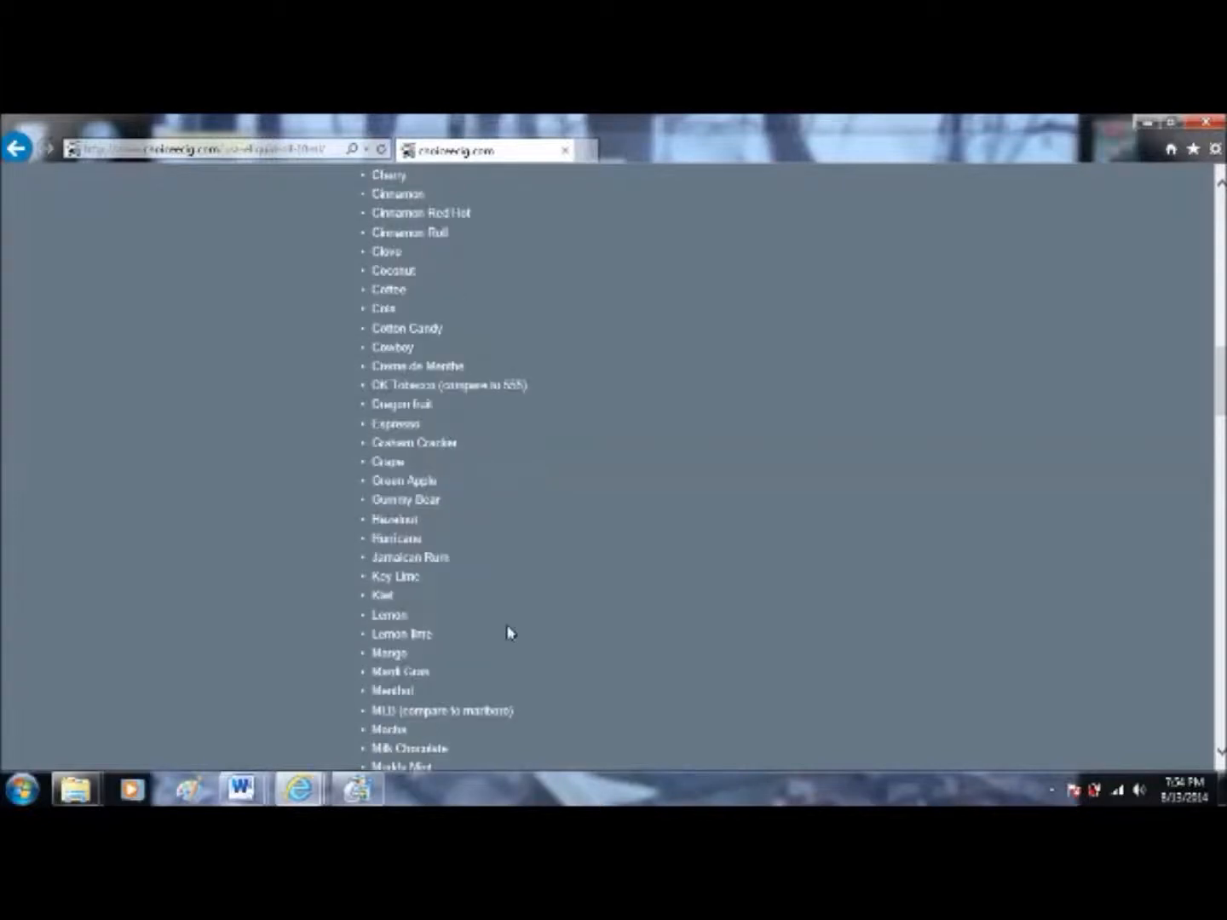
pyautogui.scroll(-3)
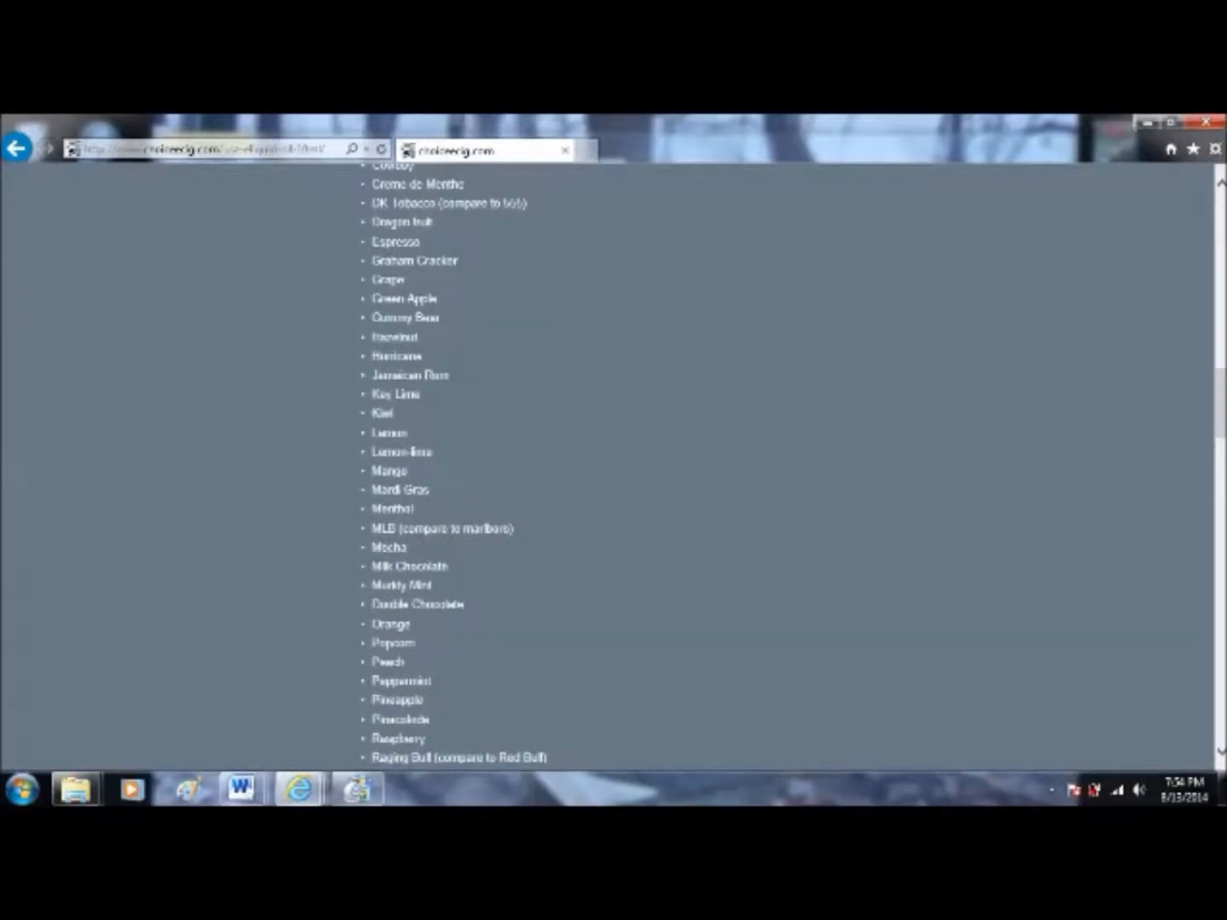
pyautogui.scroll(-3)
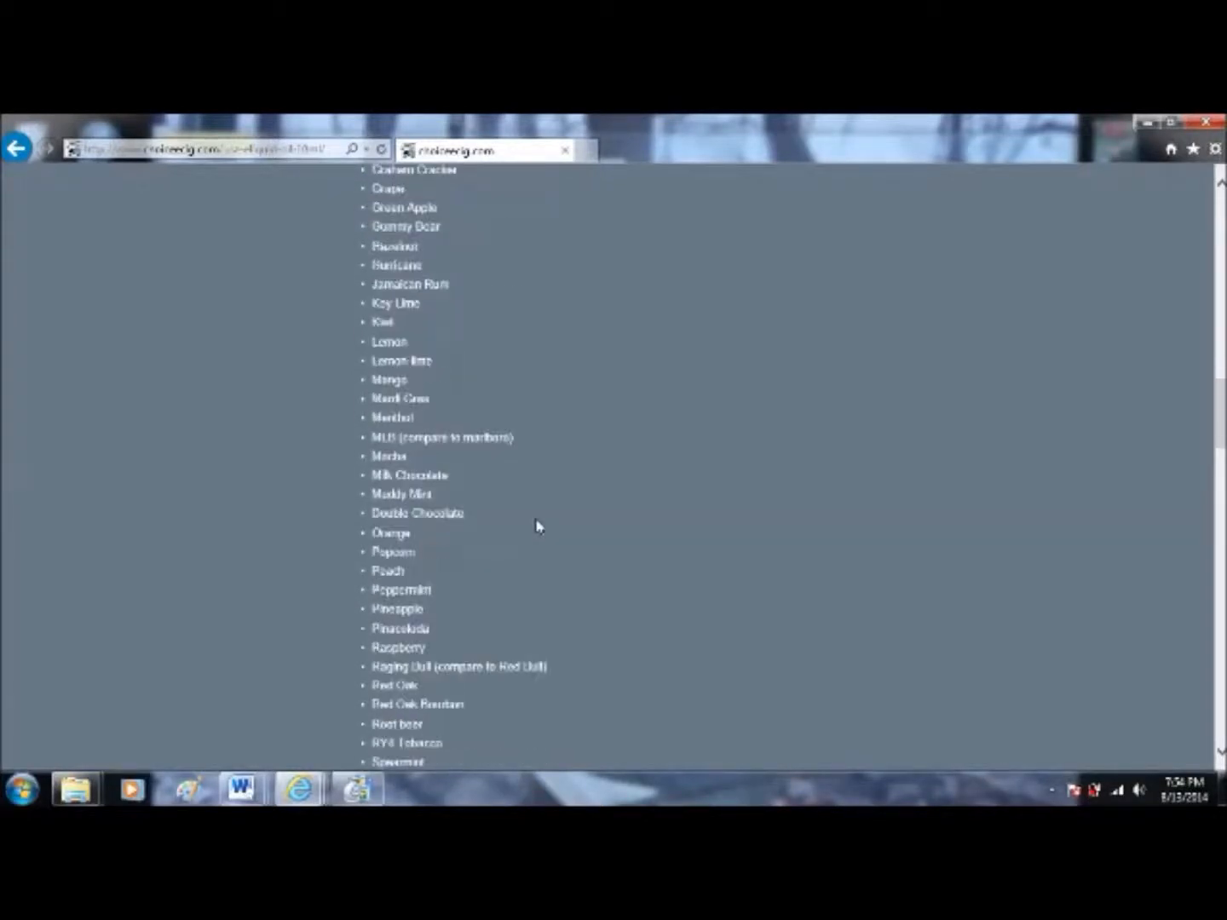
pyautogui.scroll(-3)
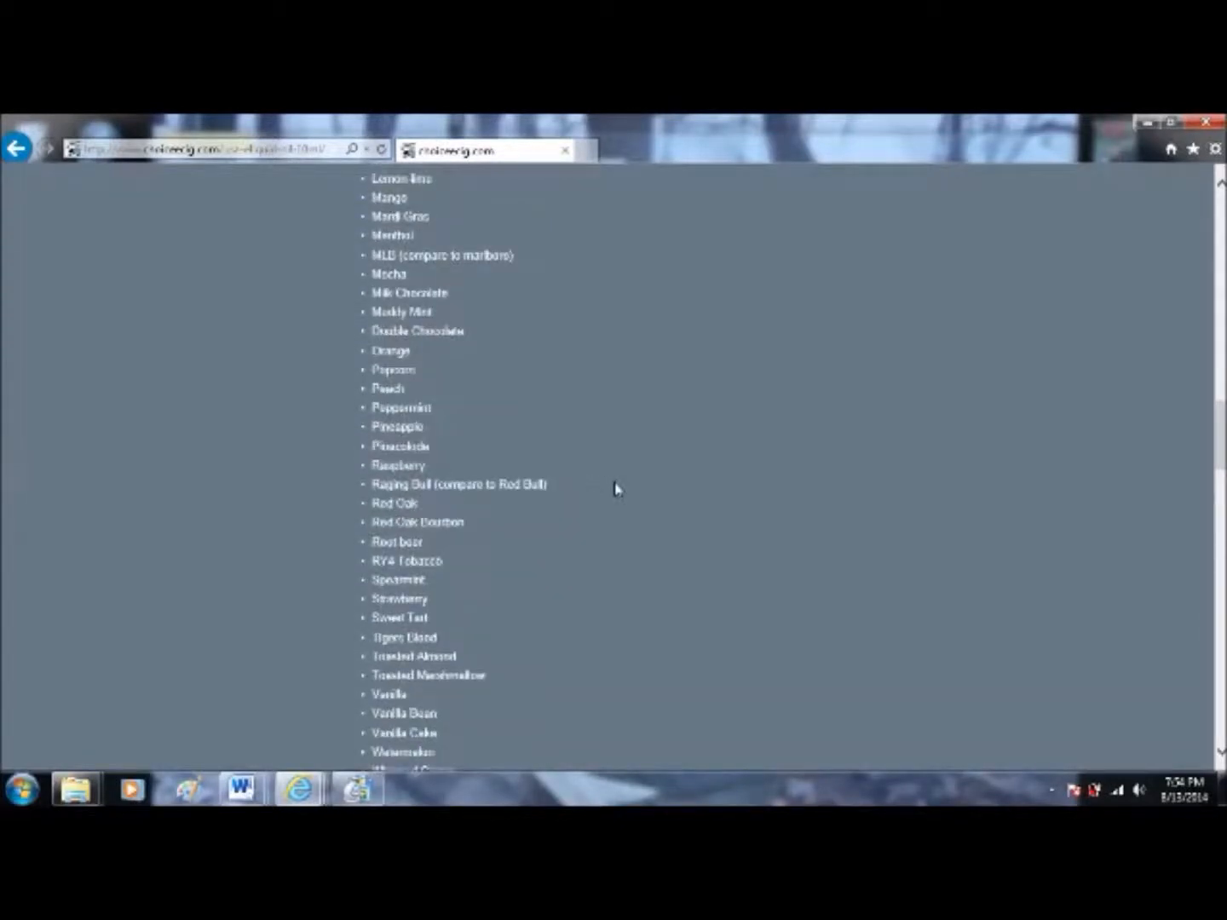
pyautogui.scroll(-3)
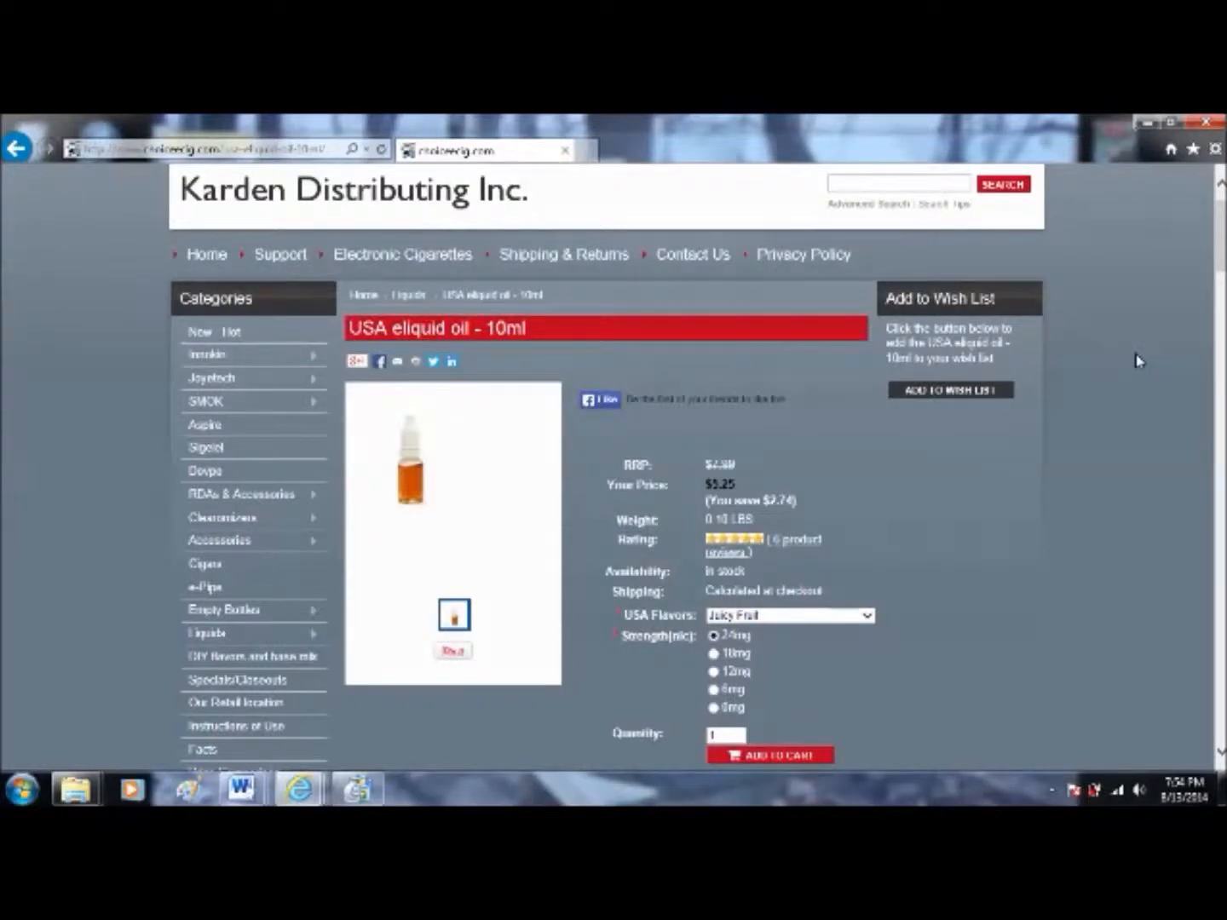
pyautogui.moveTo(1134, 368)
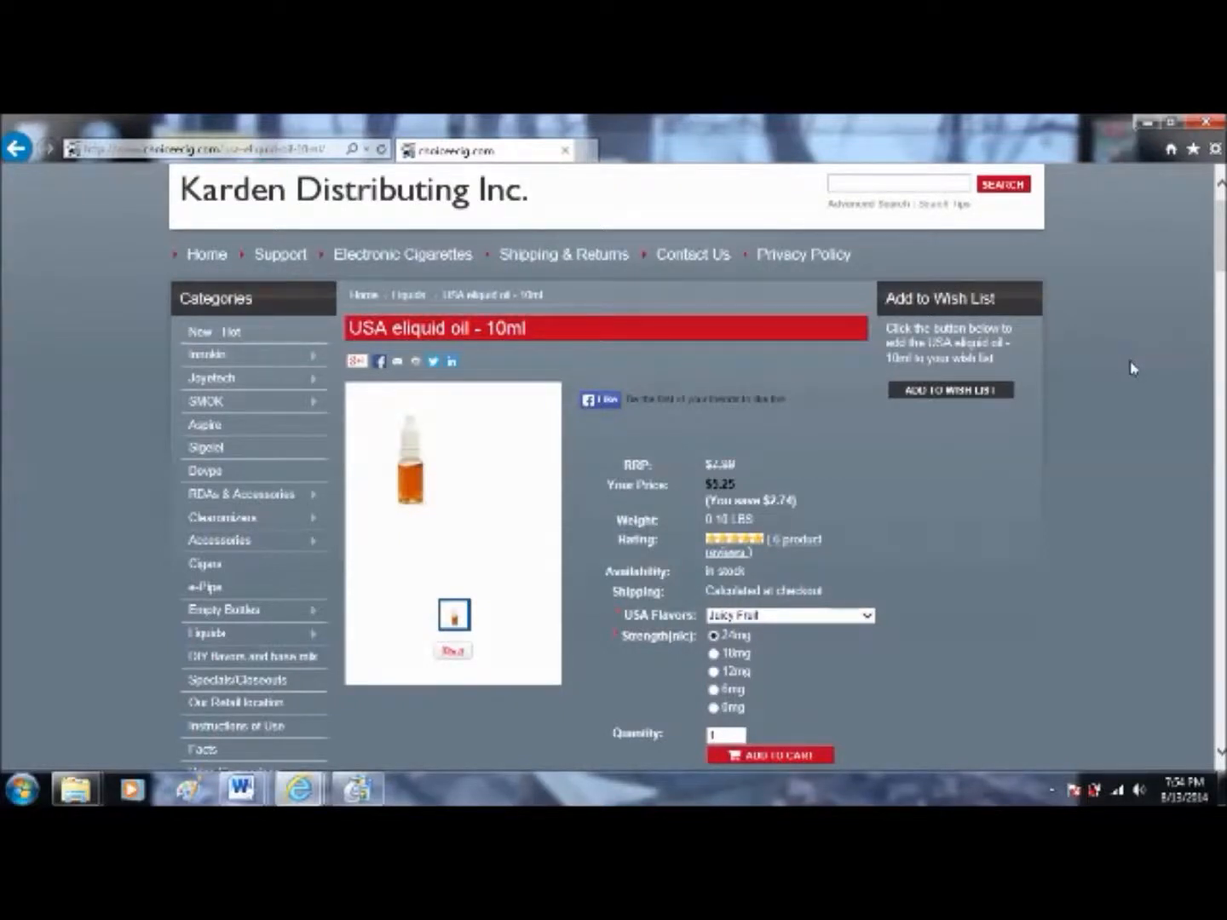
pyautogui.scroll(-3)
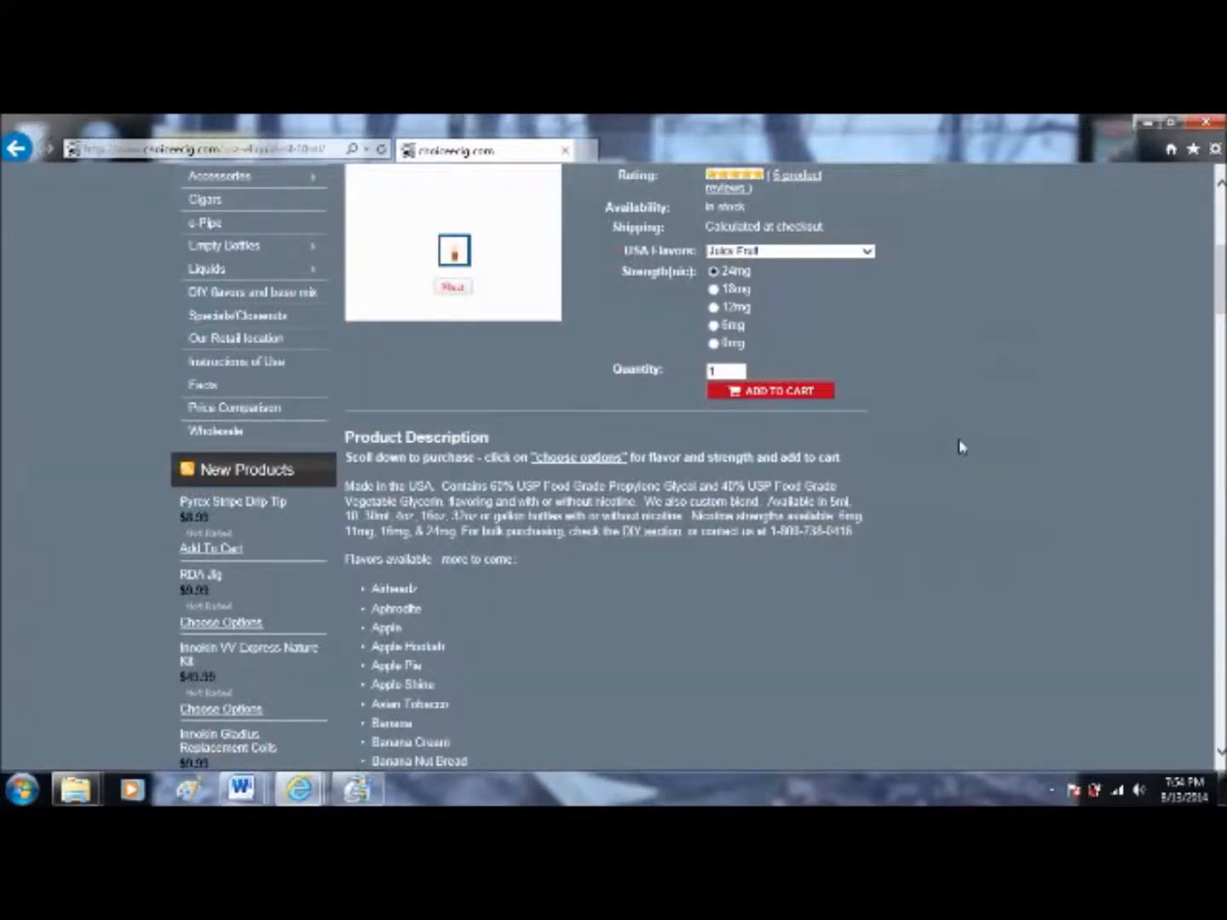
pyautogui.scroll(-3)
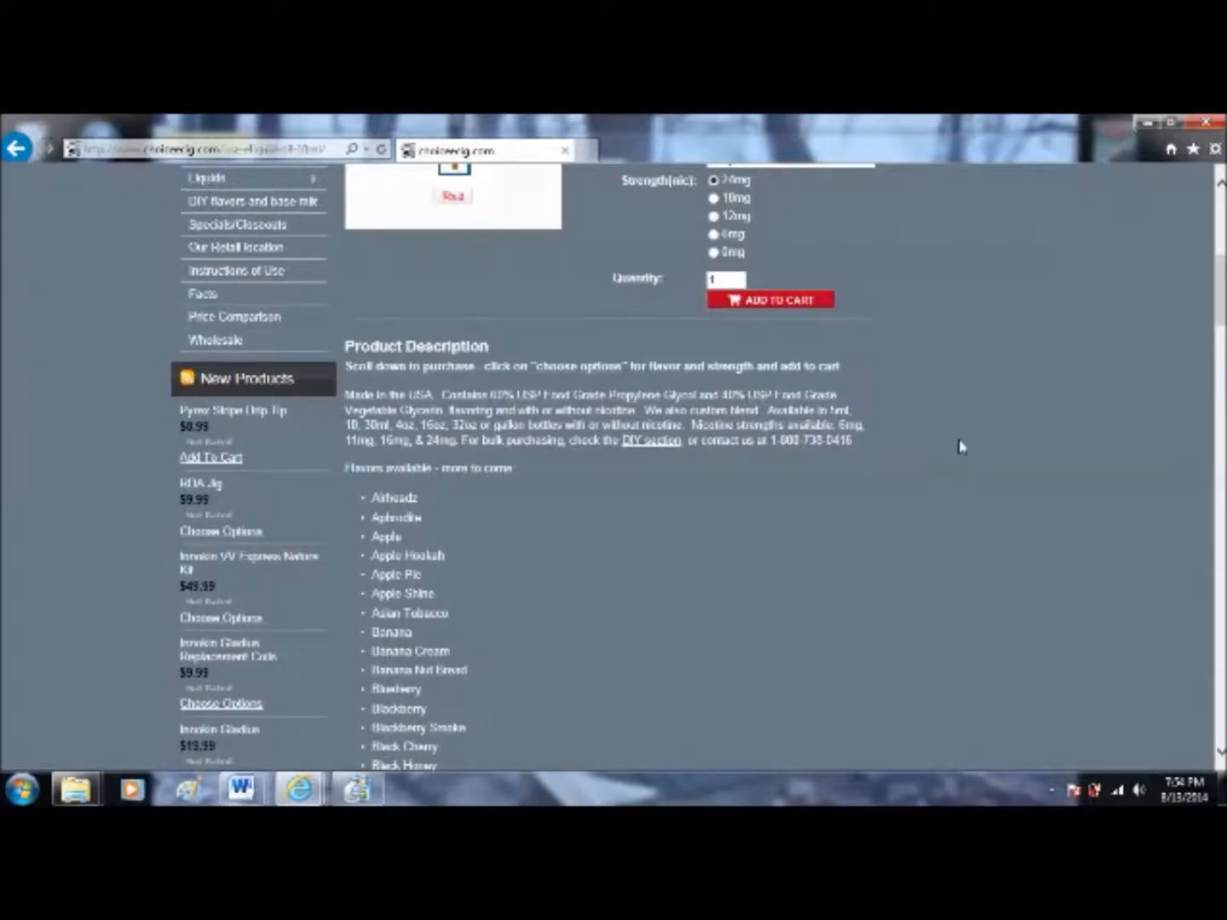
pyautogui.scroll(-3)
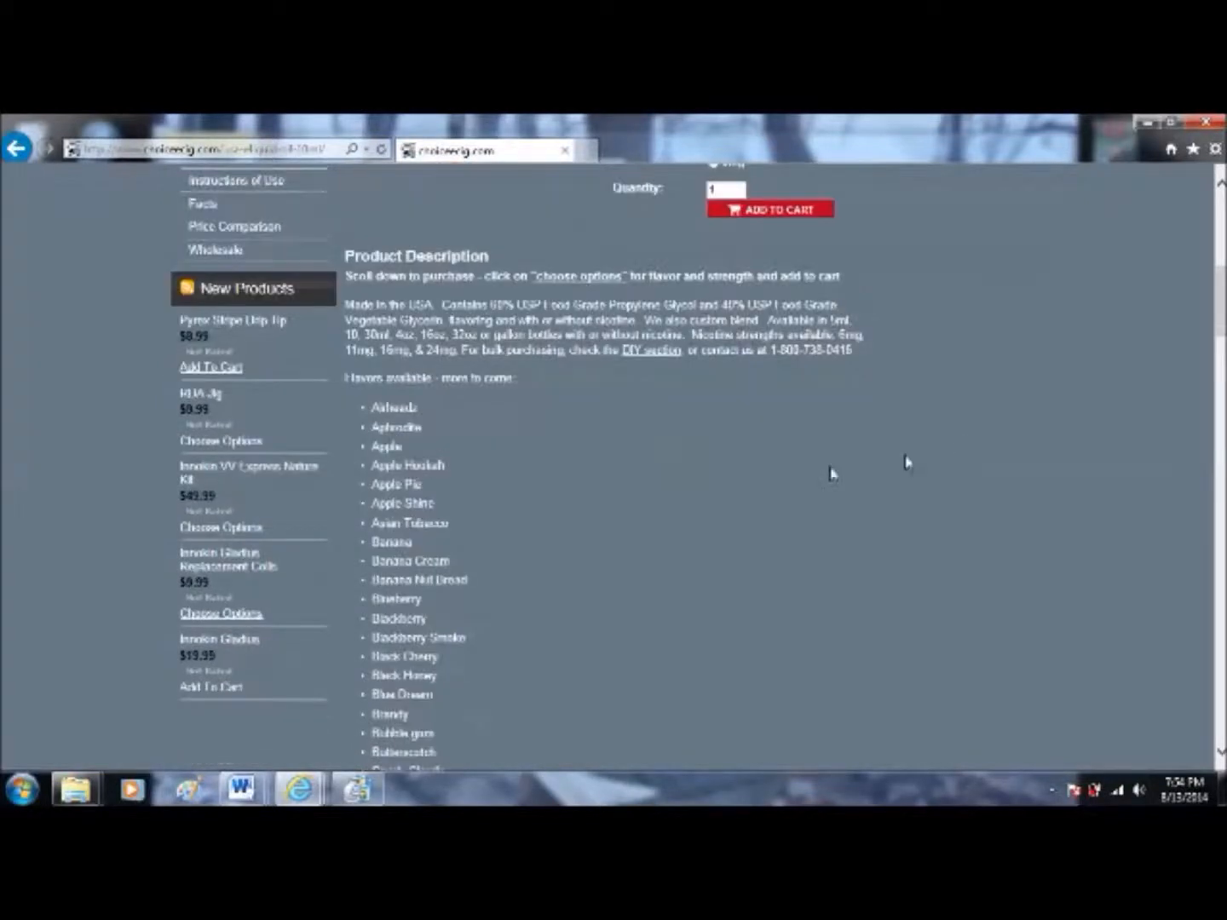
pyautogui.moveTo(429, 419)
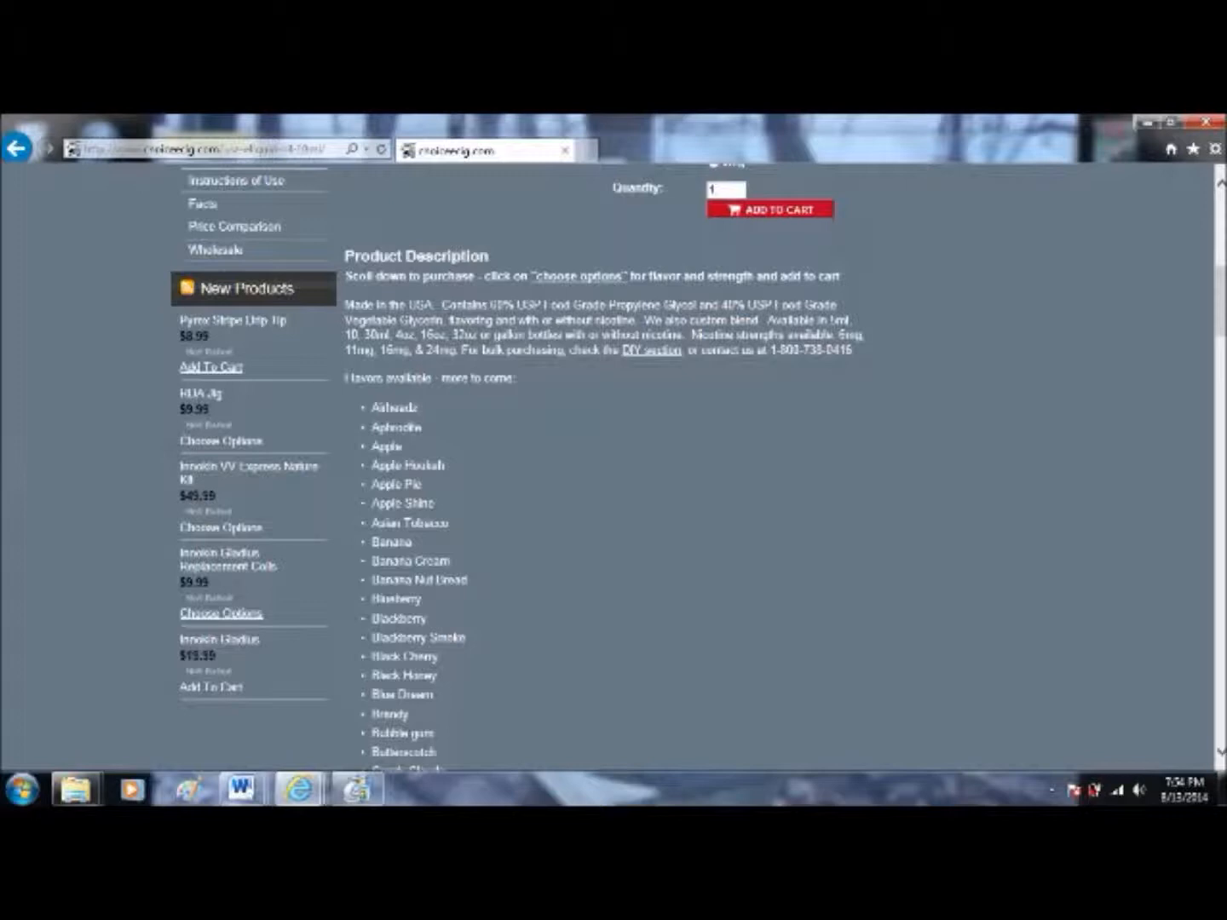
pyautogui.moveTo(623, 551)
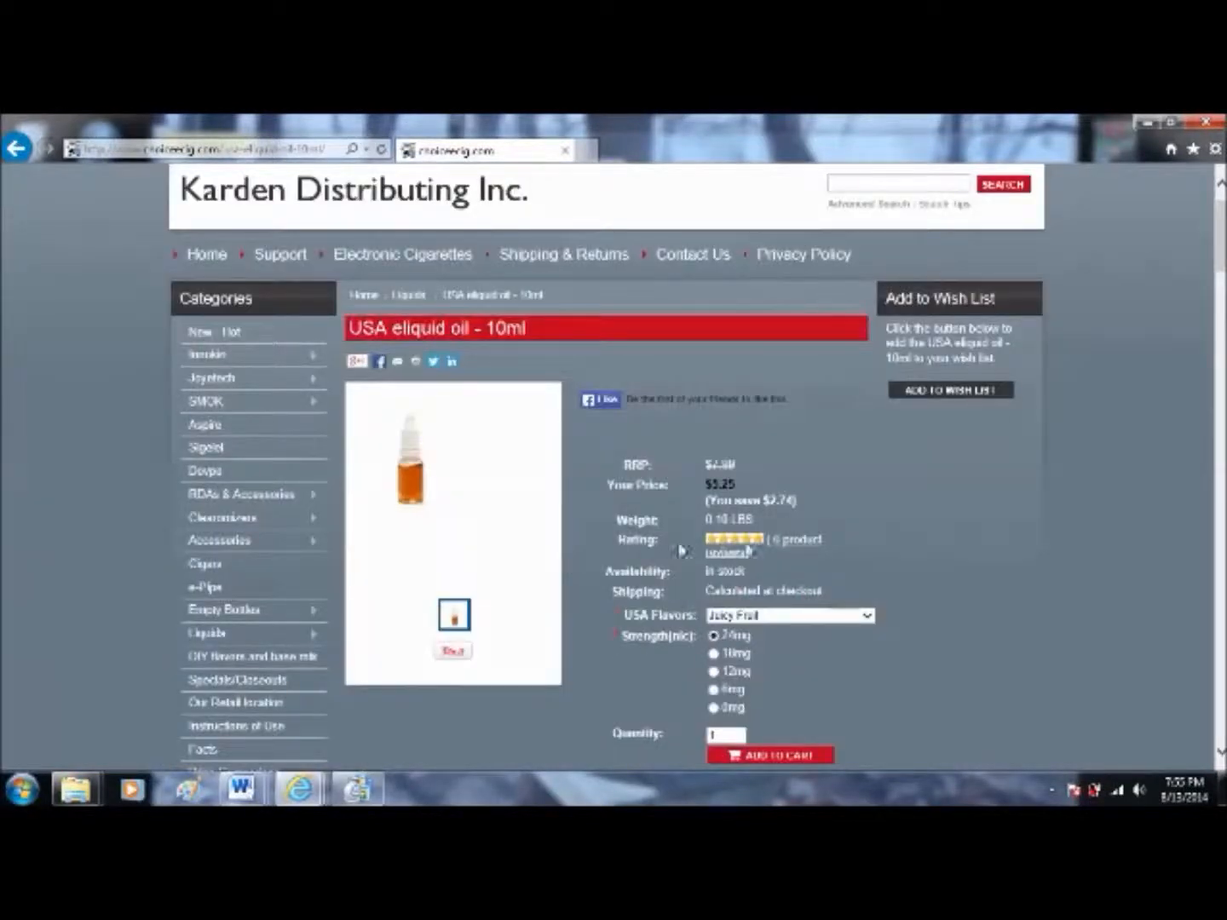
pyautogui.scroll(-3)
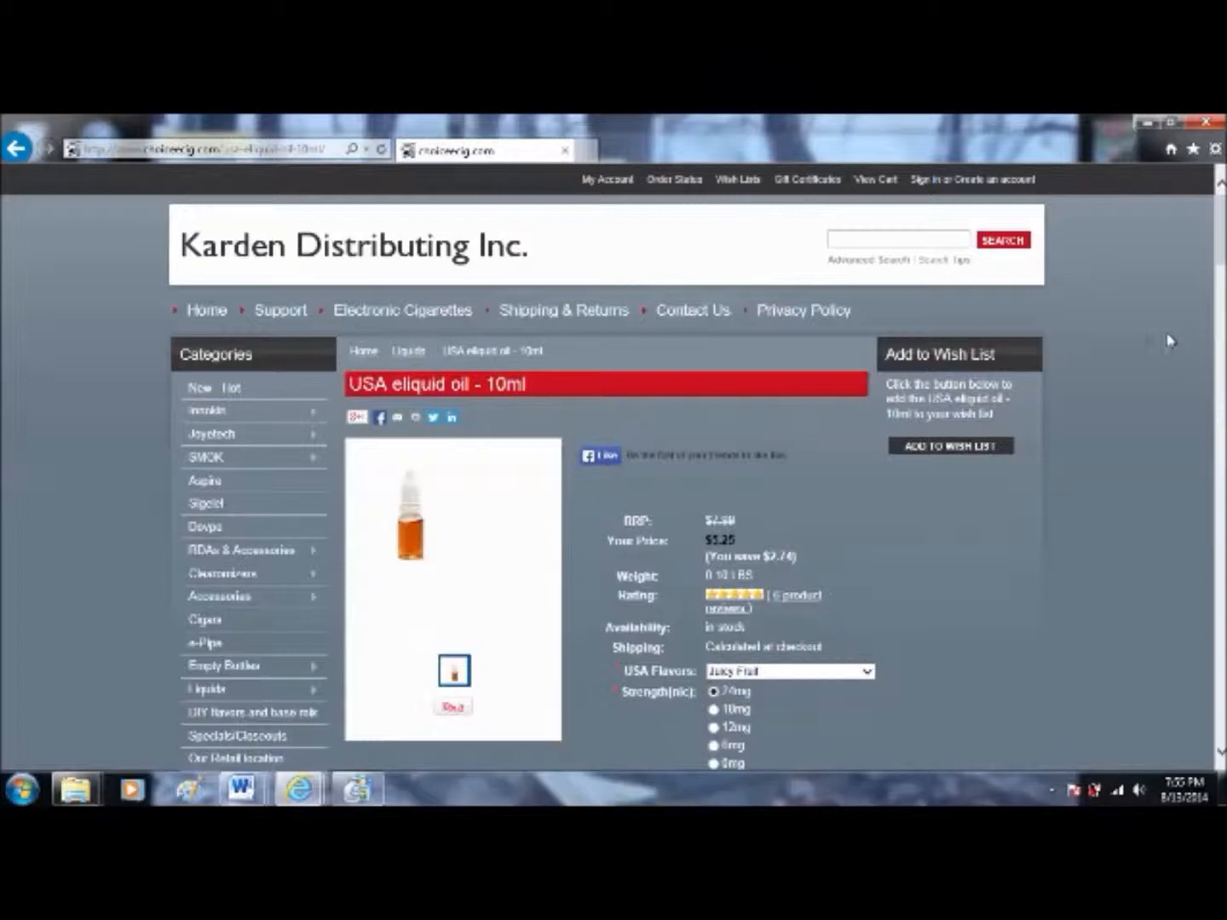
pyautogui.moveTo(1142, 345)
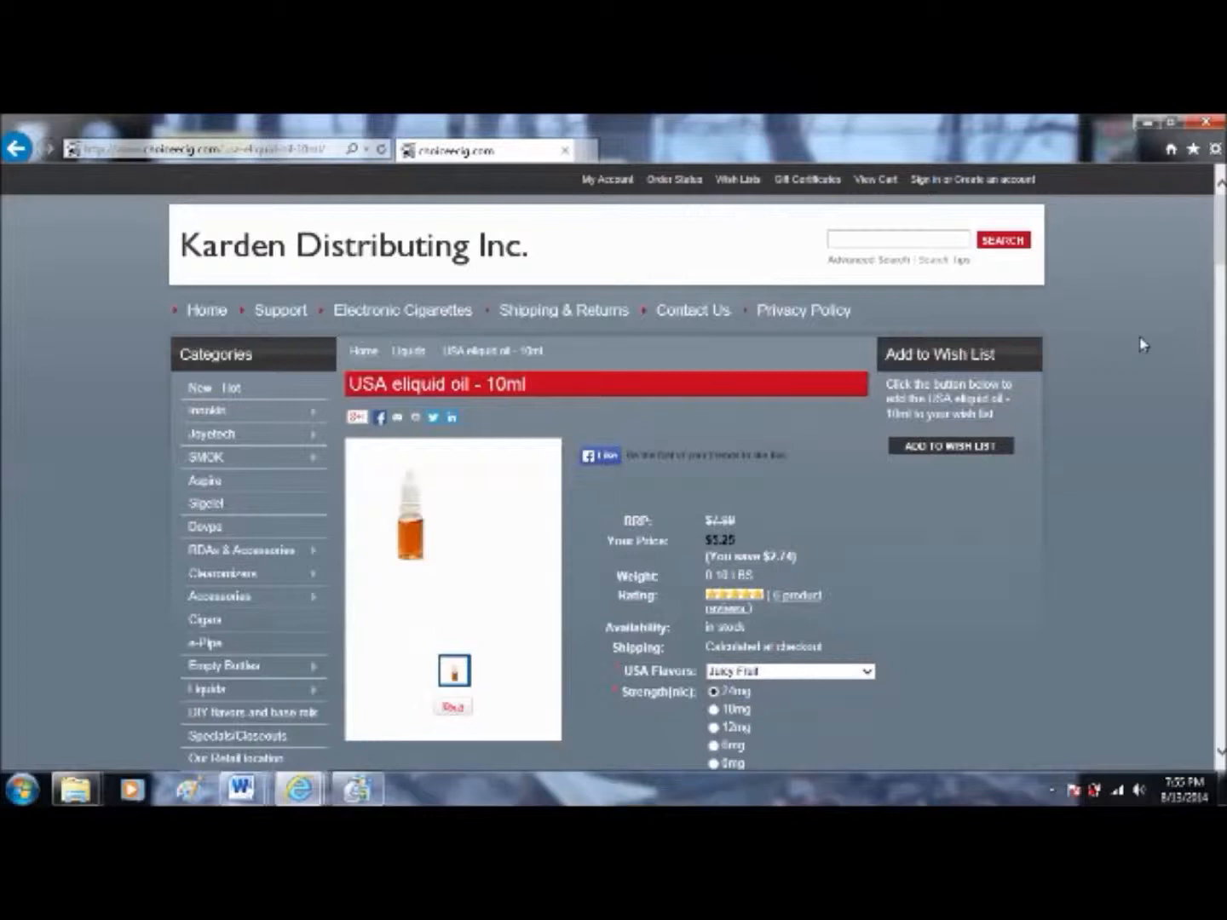
pyautogui.scroll(-3)
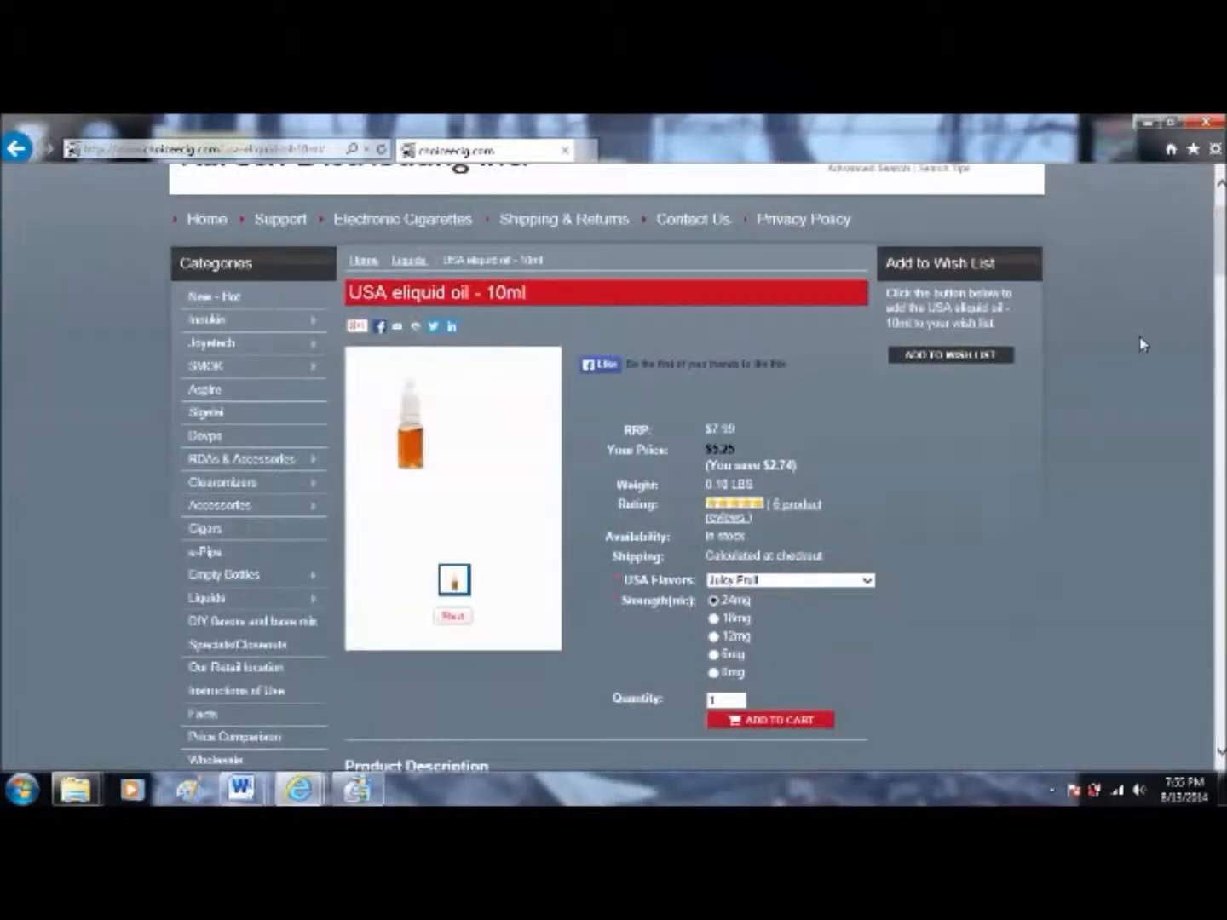